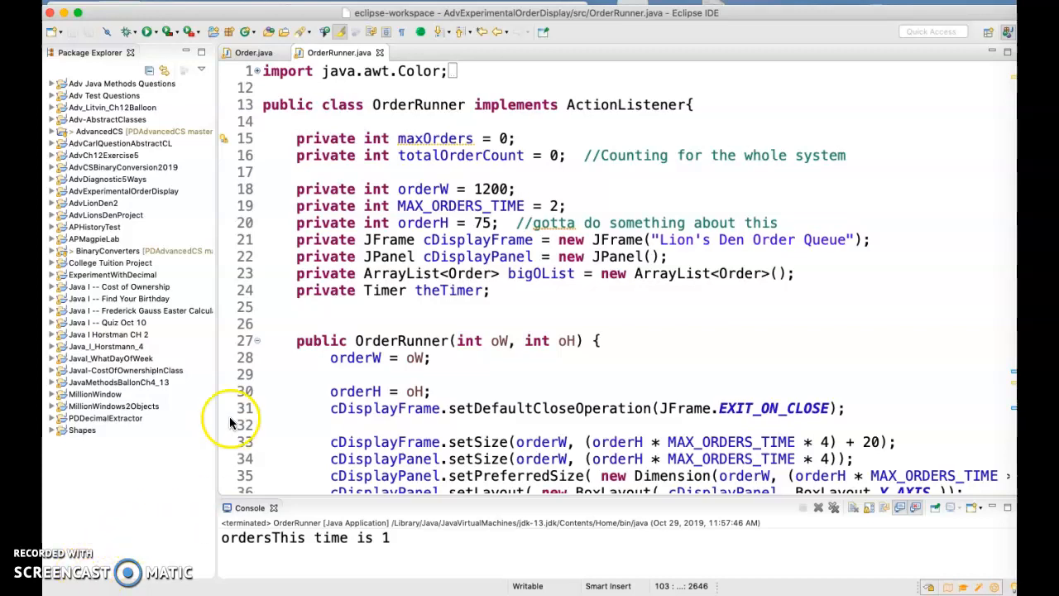
mouse_move(360, 43)
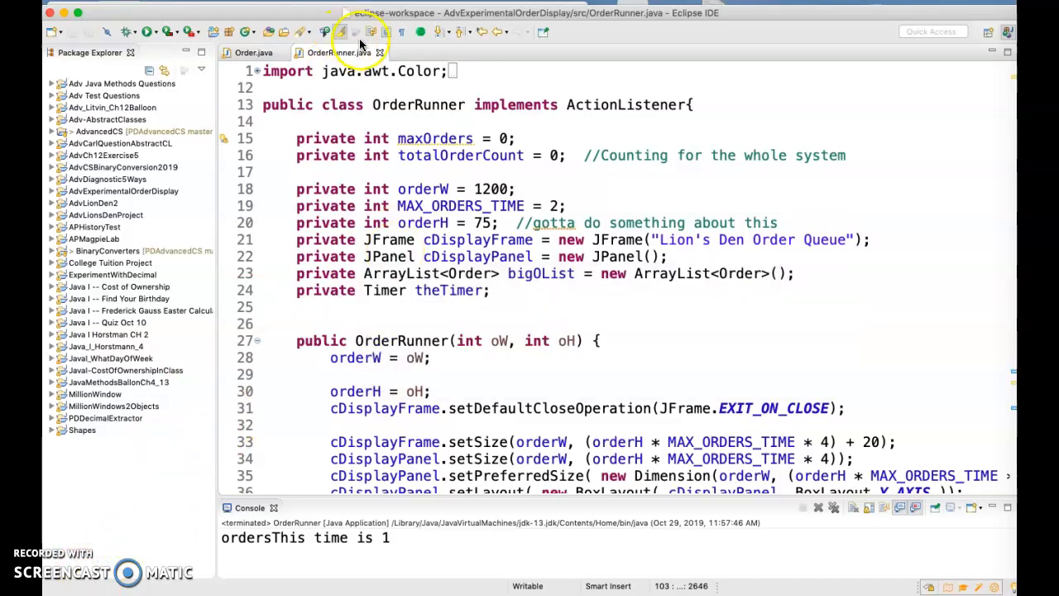
Look over the code, then run OrderRunner and watch the orders recolour as they age
scroll("down", 3)
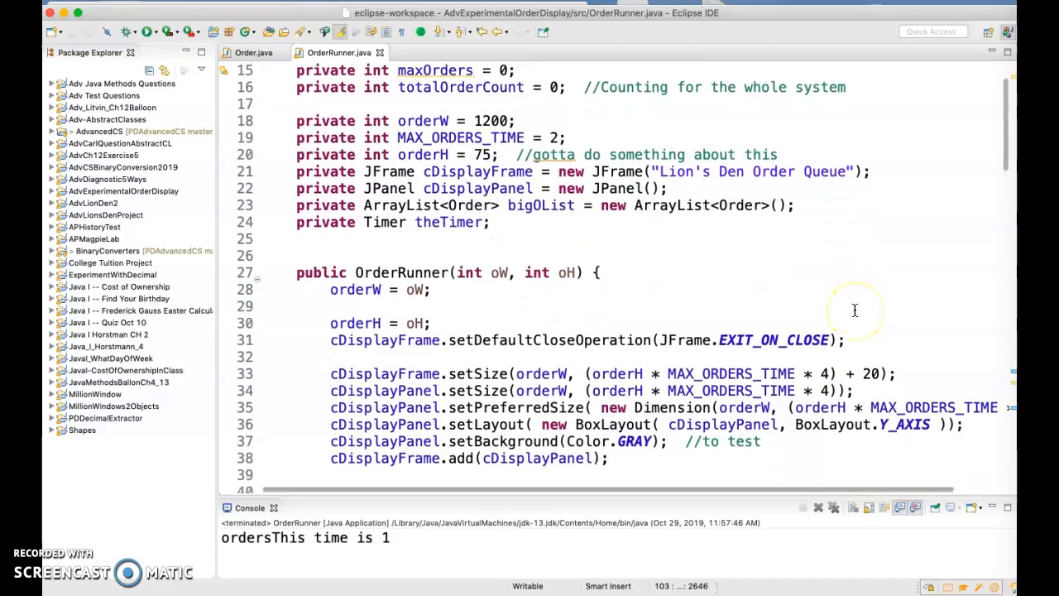
scroll("up", 3)
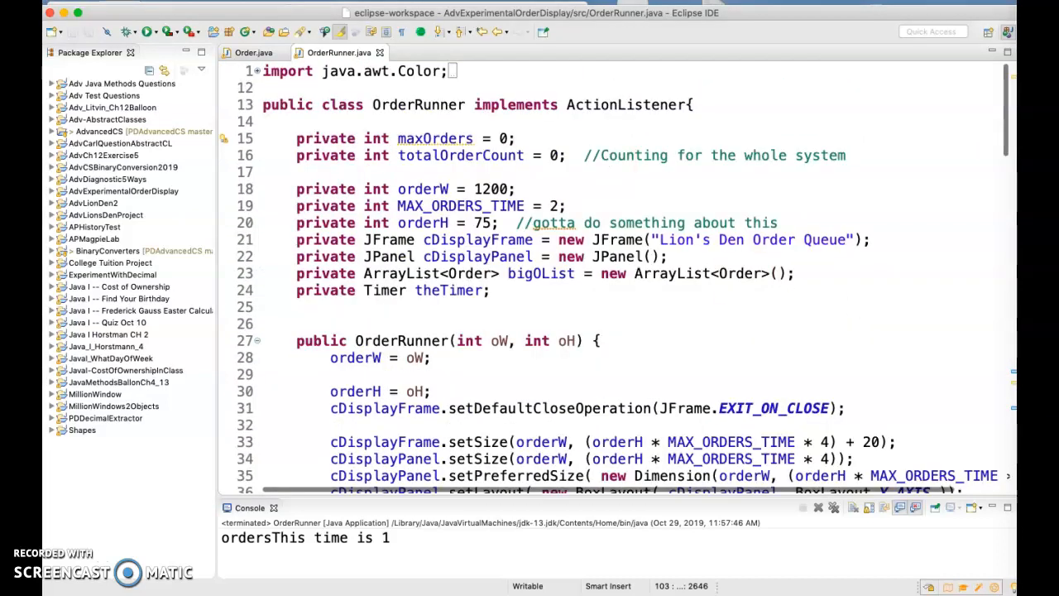
scroll("down", 3)
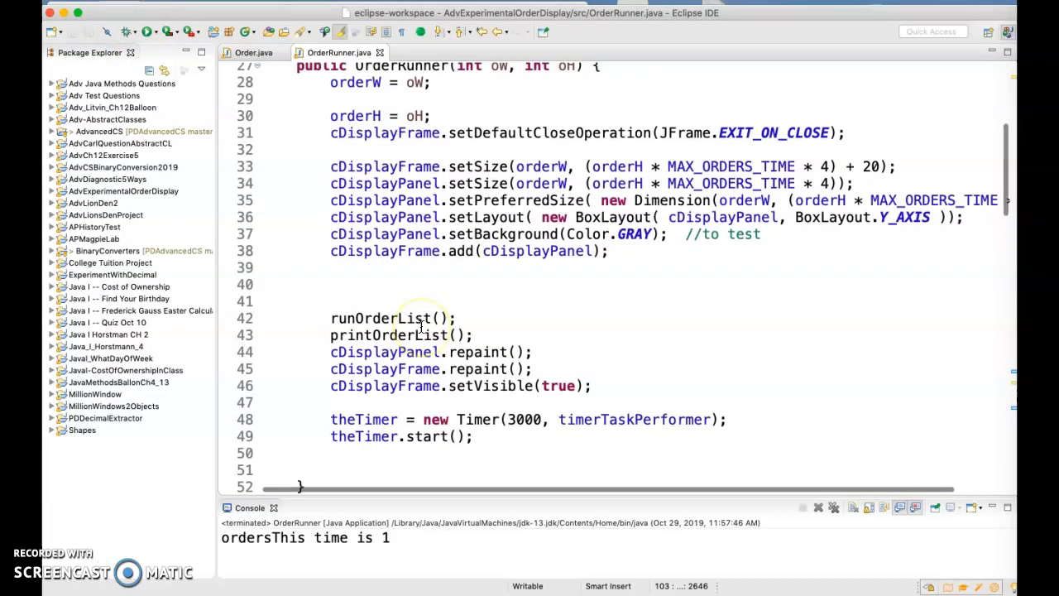
scroll("down", 3)
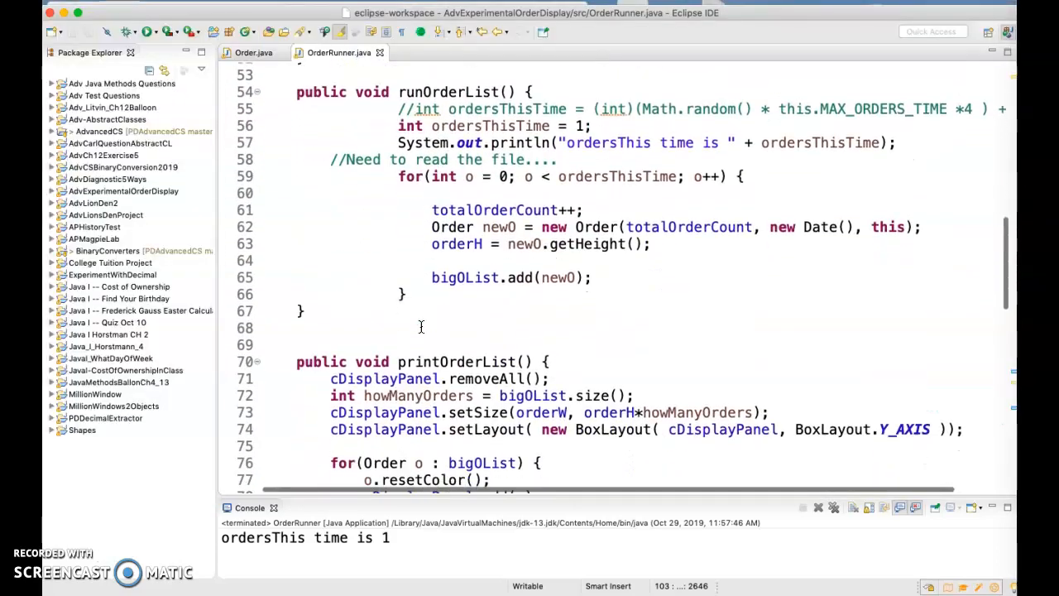
scroll("down", 3)
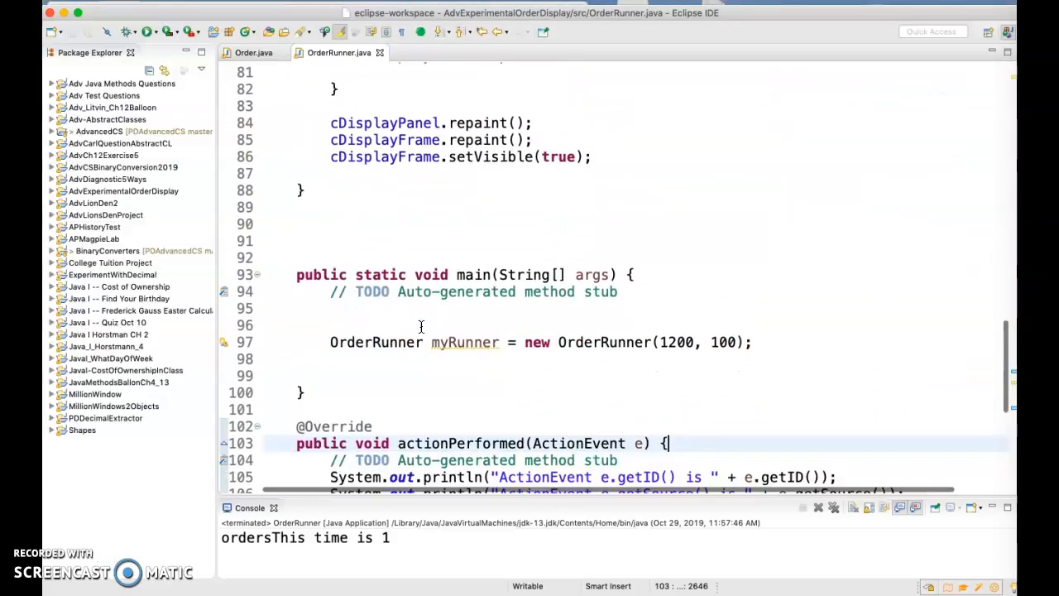
scroll("down", 3)
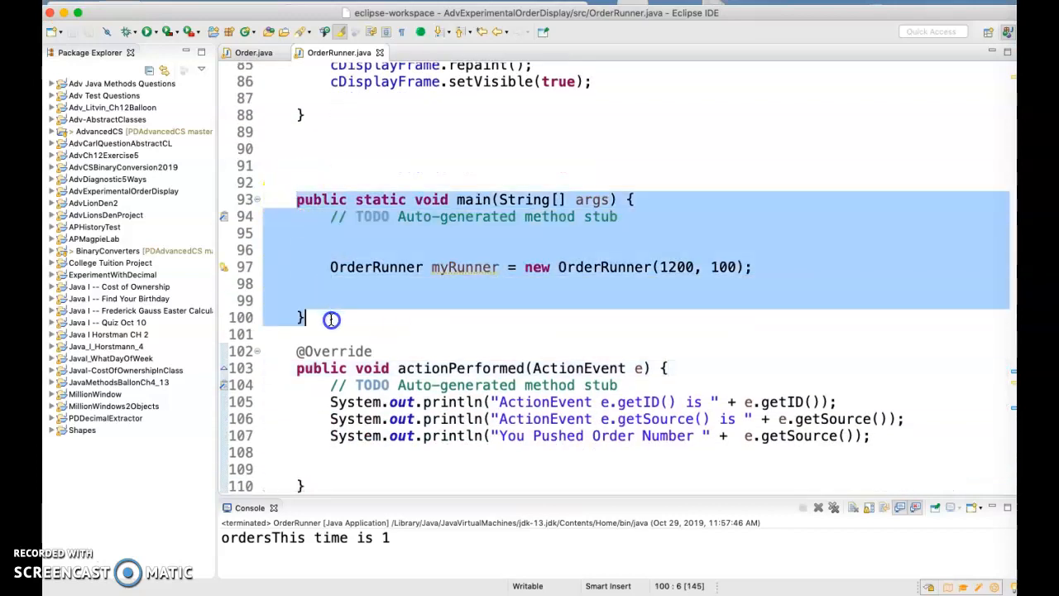
scroll("up", 3)
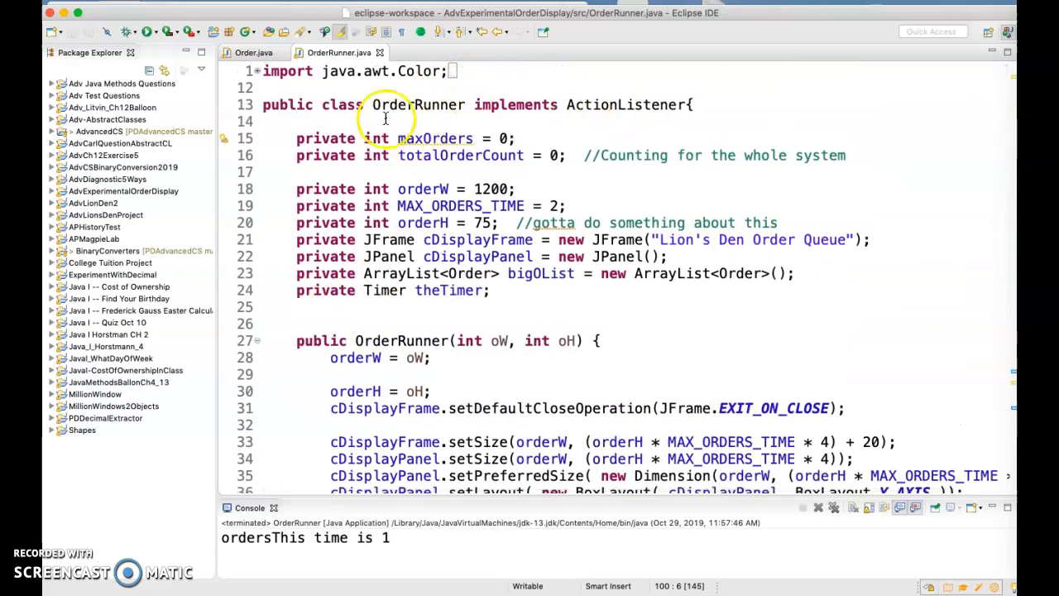
mouse_move(401, 108)
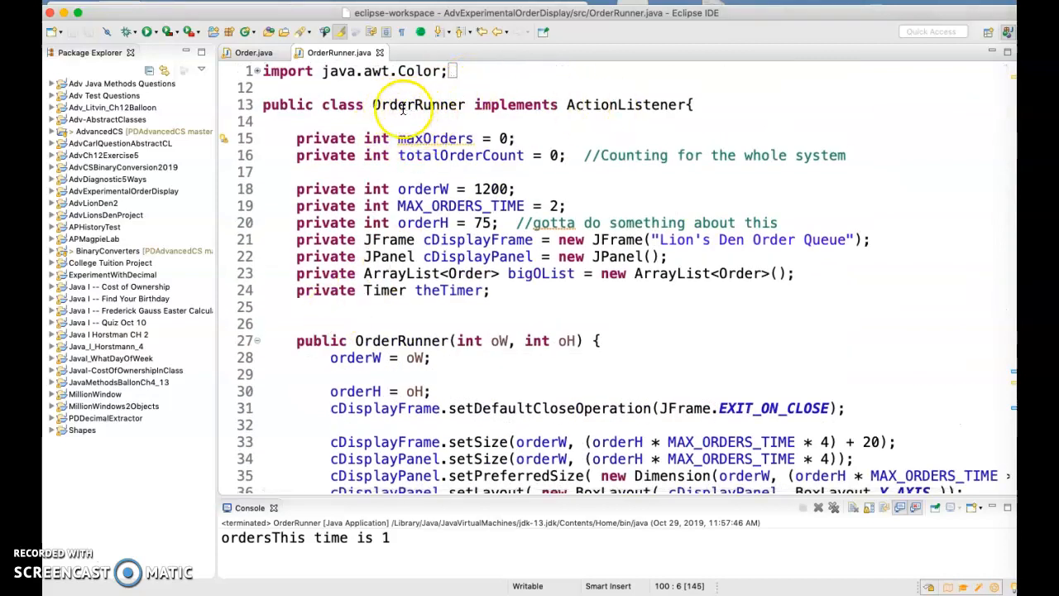
scroll("up", 3)
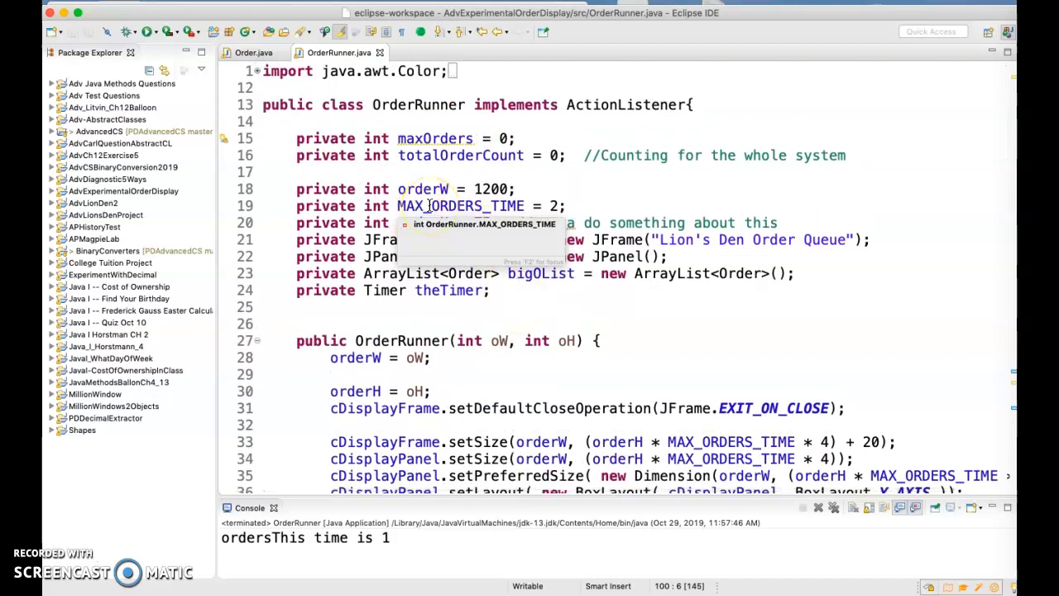
left_click(147, 32)
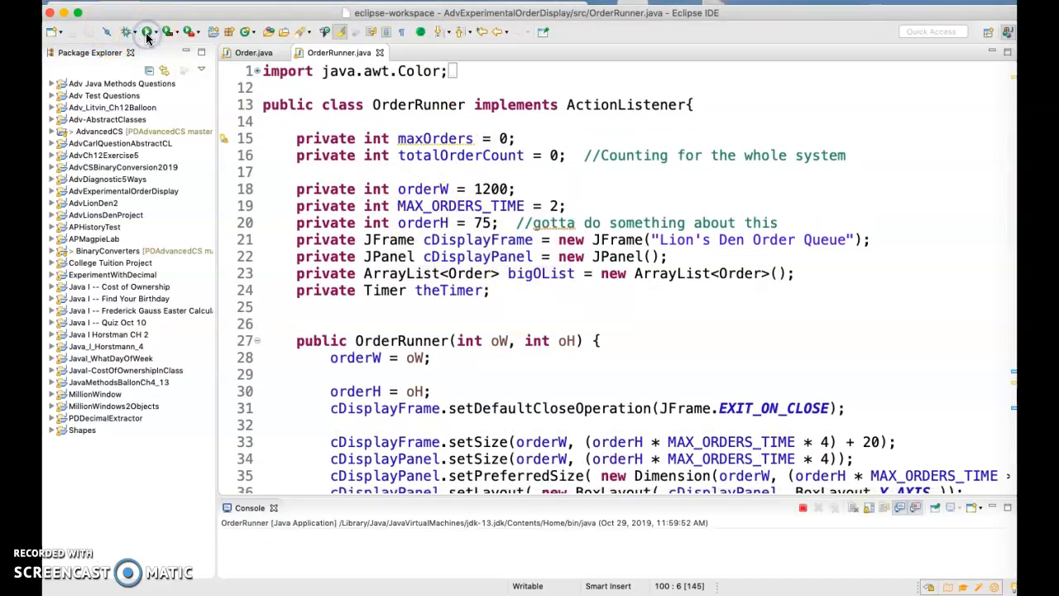
left_click(148, 32)
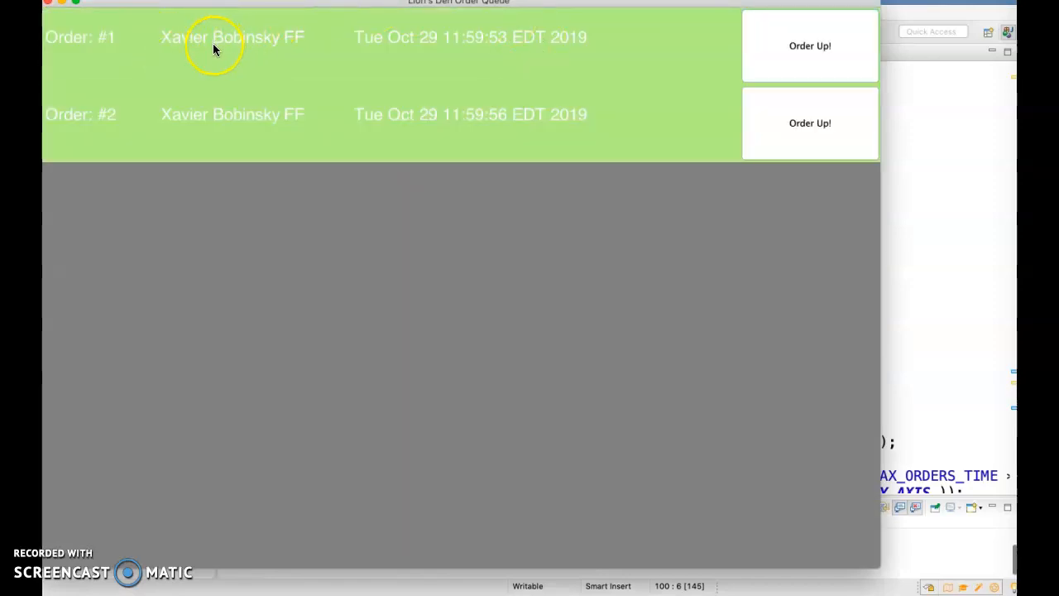
mouse_move(325, 47)
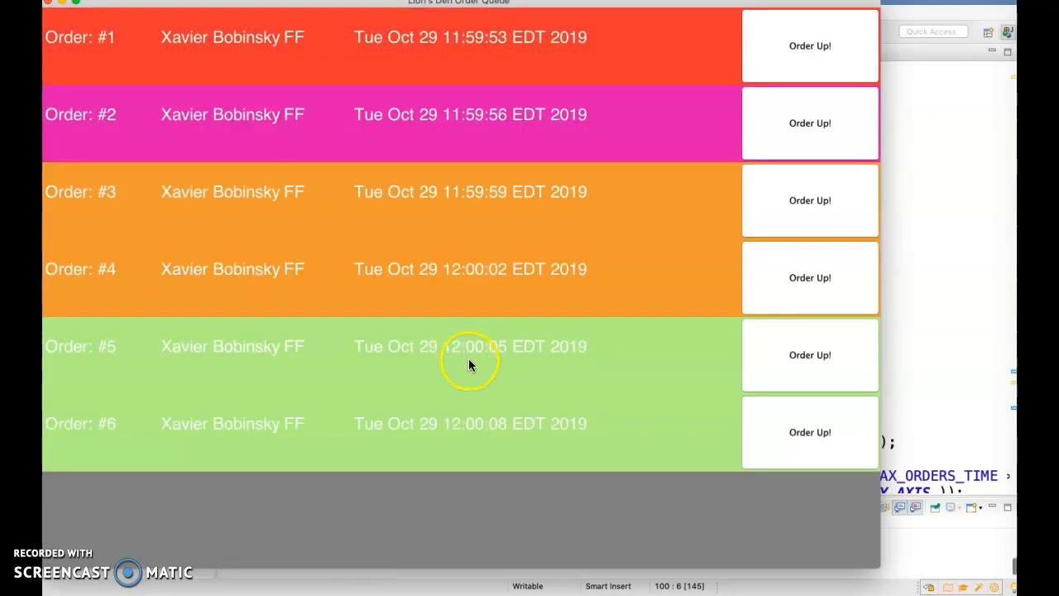
mouse_move(447, 46)
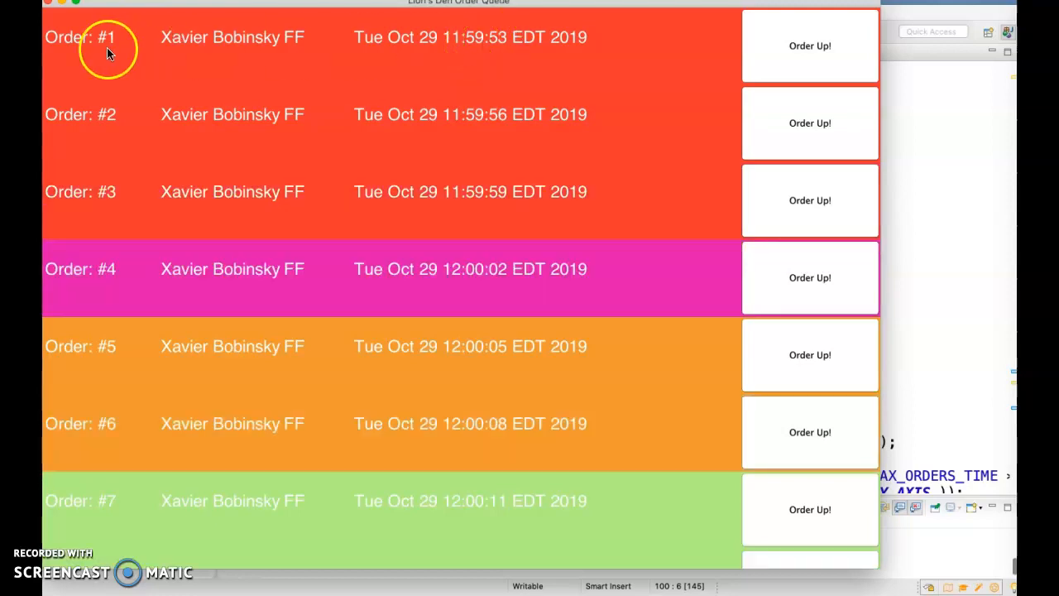
mouse_move(440, 63)
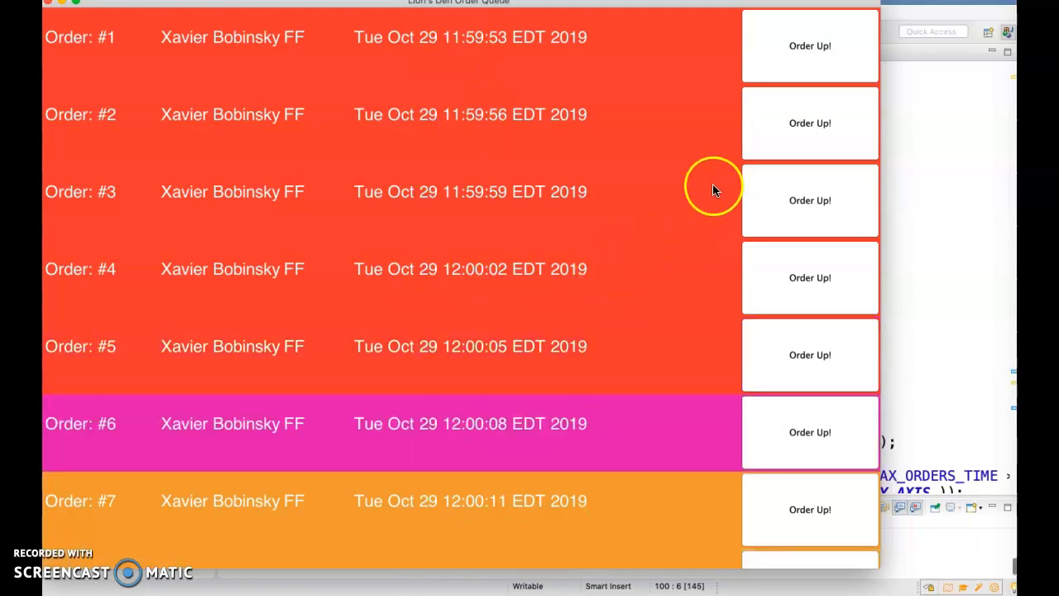
mouse_move(809, 46)
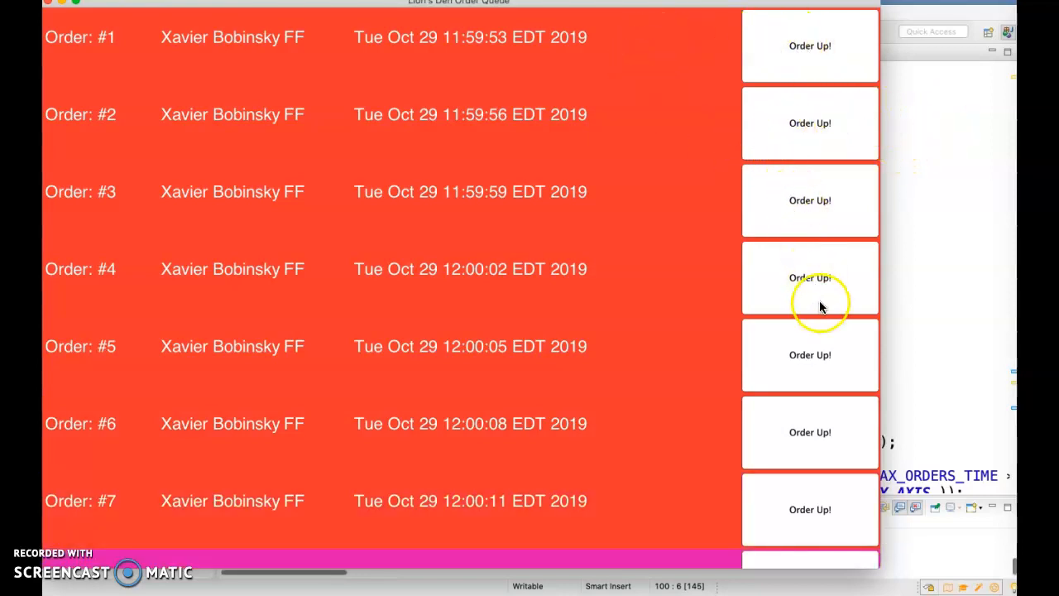
mouse_move(393, 199)
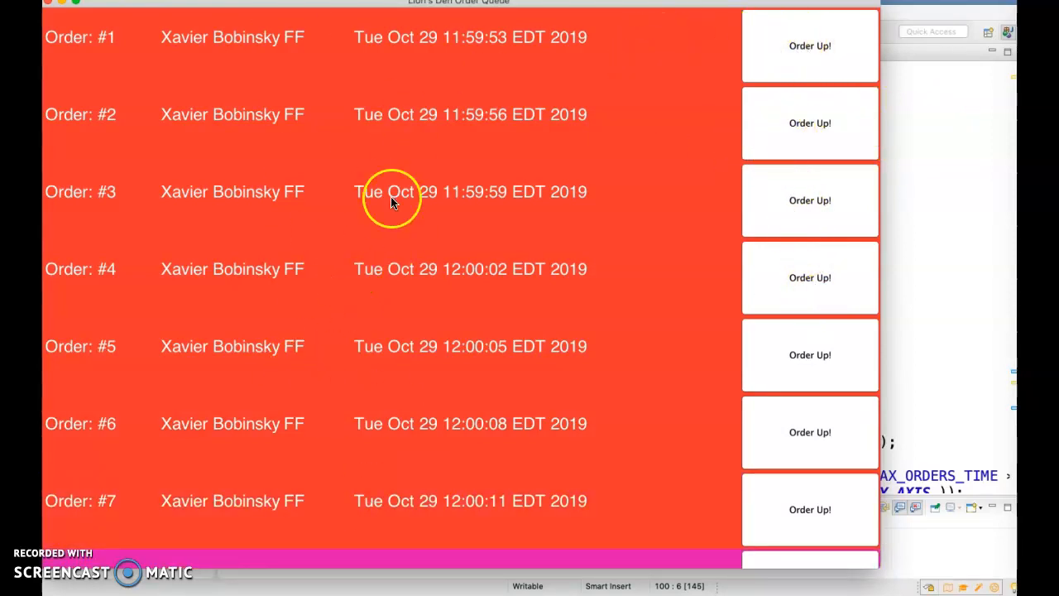
mouse_move(345, 436)
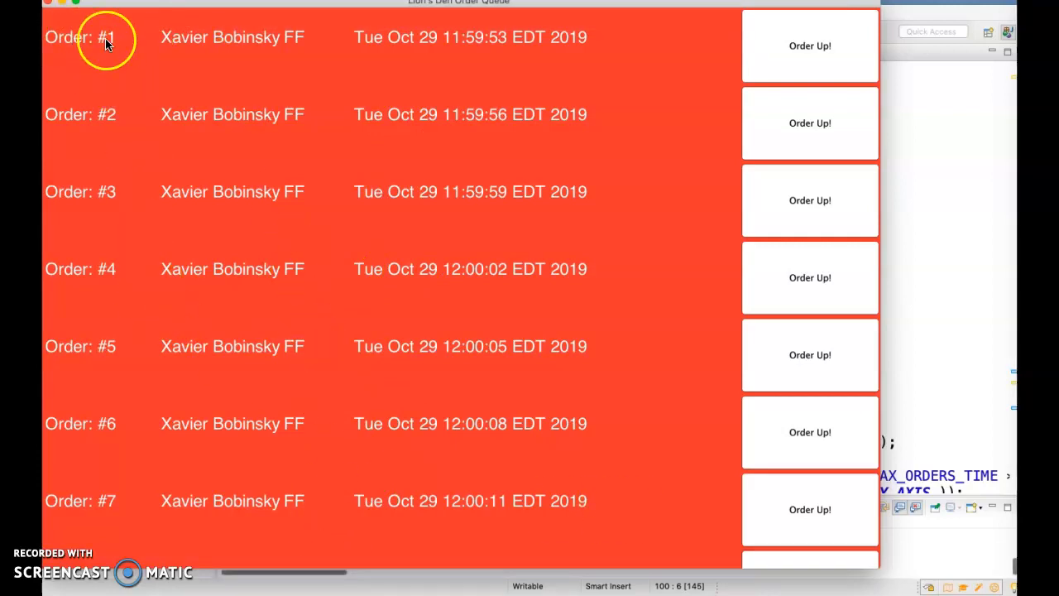
mouse_move(231, 45)
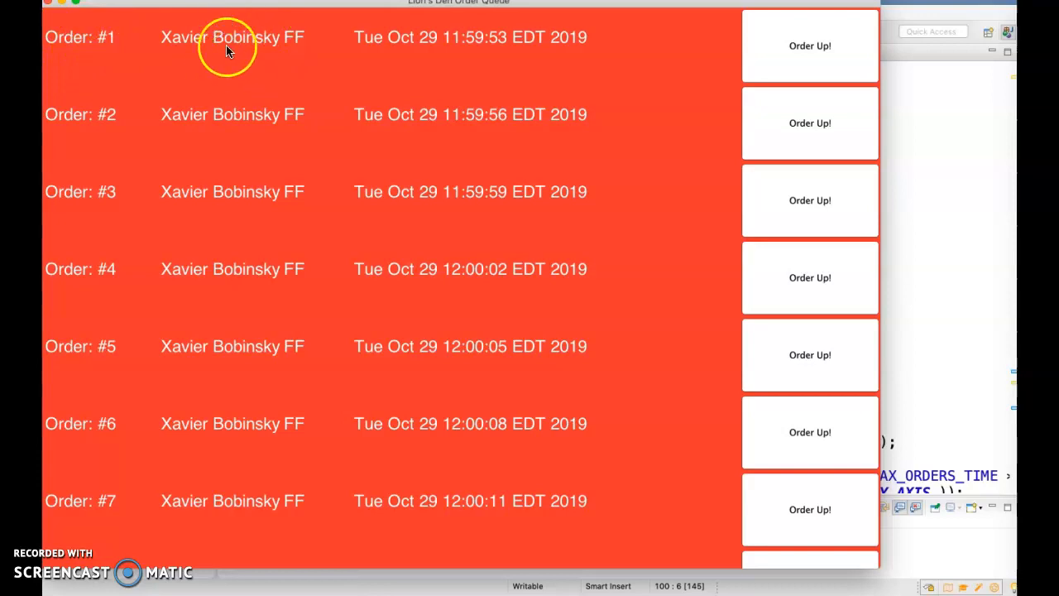
mouse_move(281, 29)
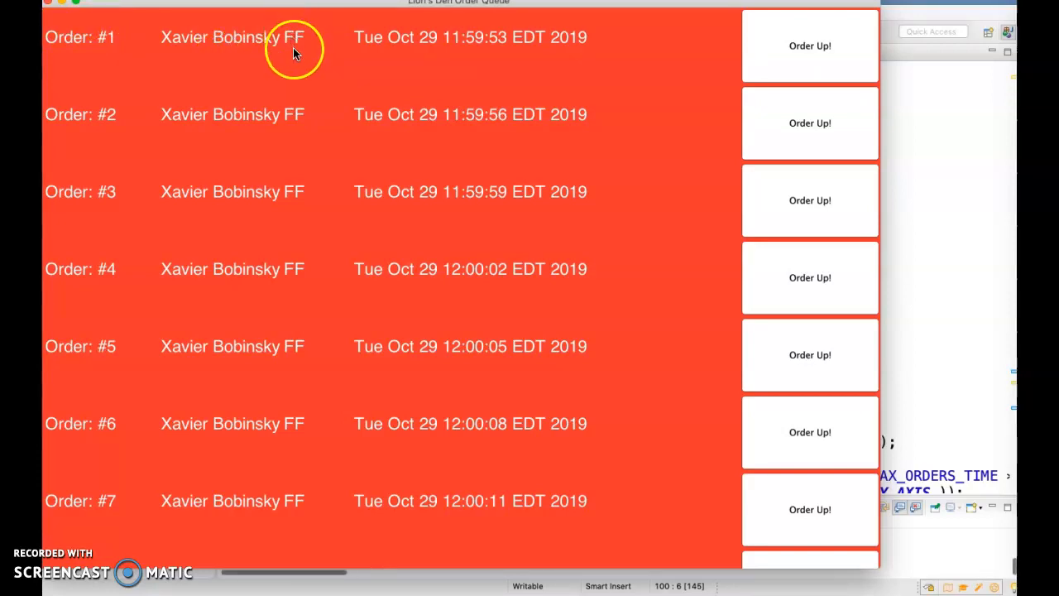
mouse_move(360, 44)
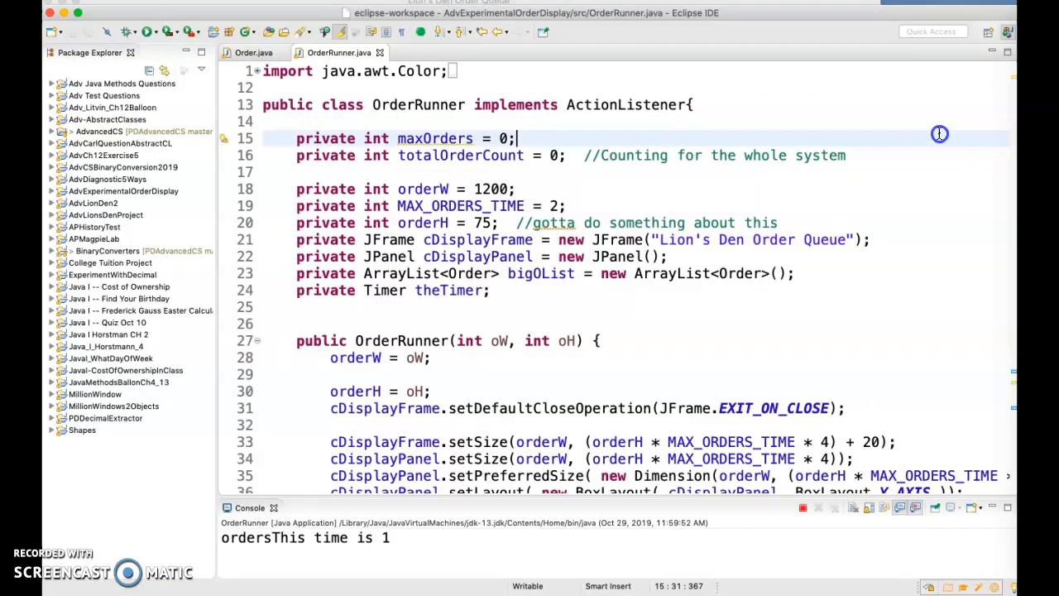
scroll("down", 3)
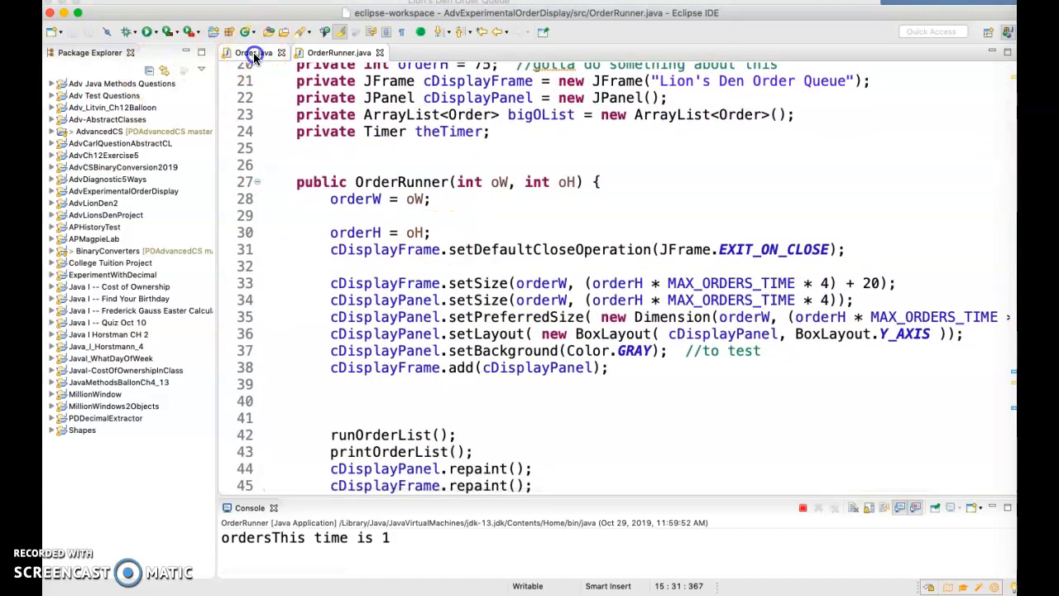
left_click(252, 52)
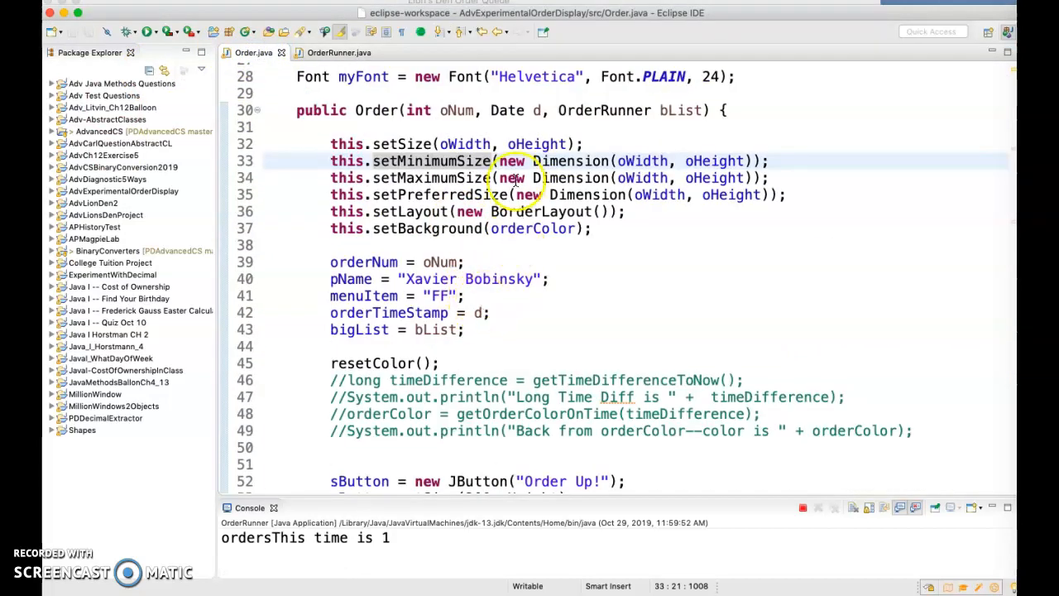
scroll("up", 3)
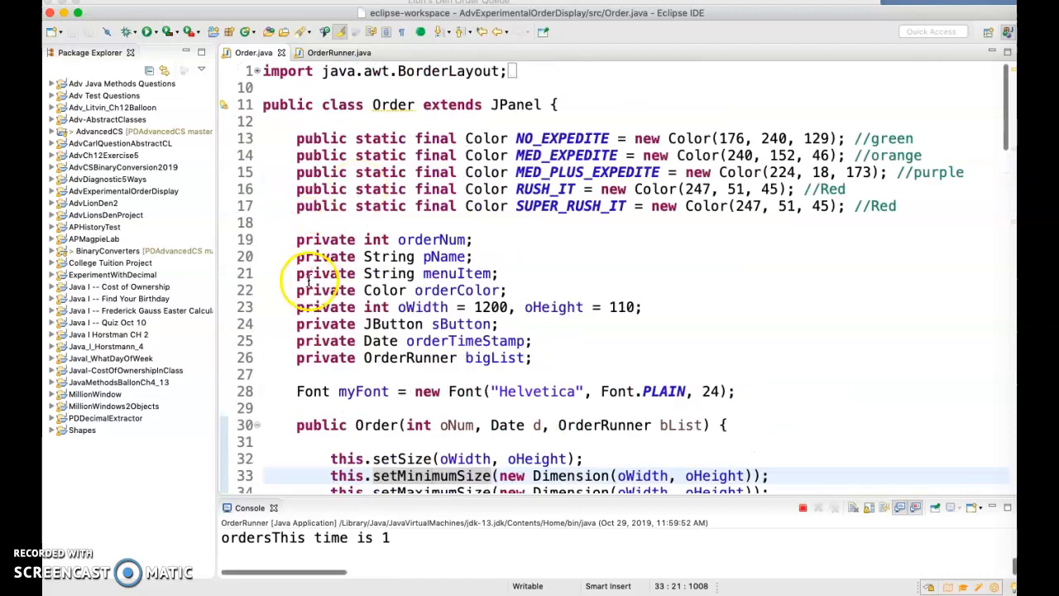
left_click(460, 340)
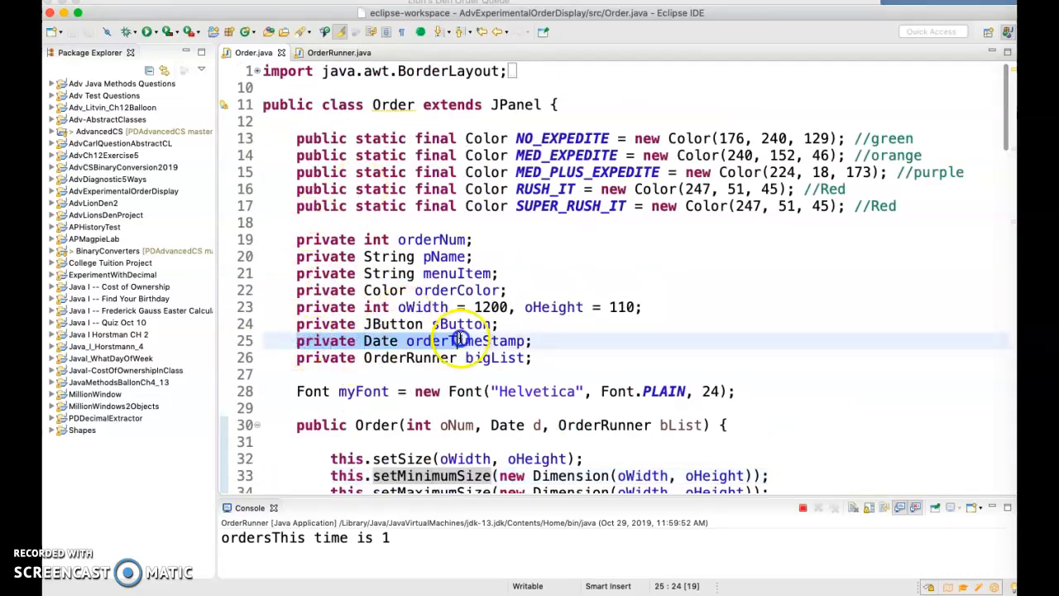
scroll("down", 3)
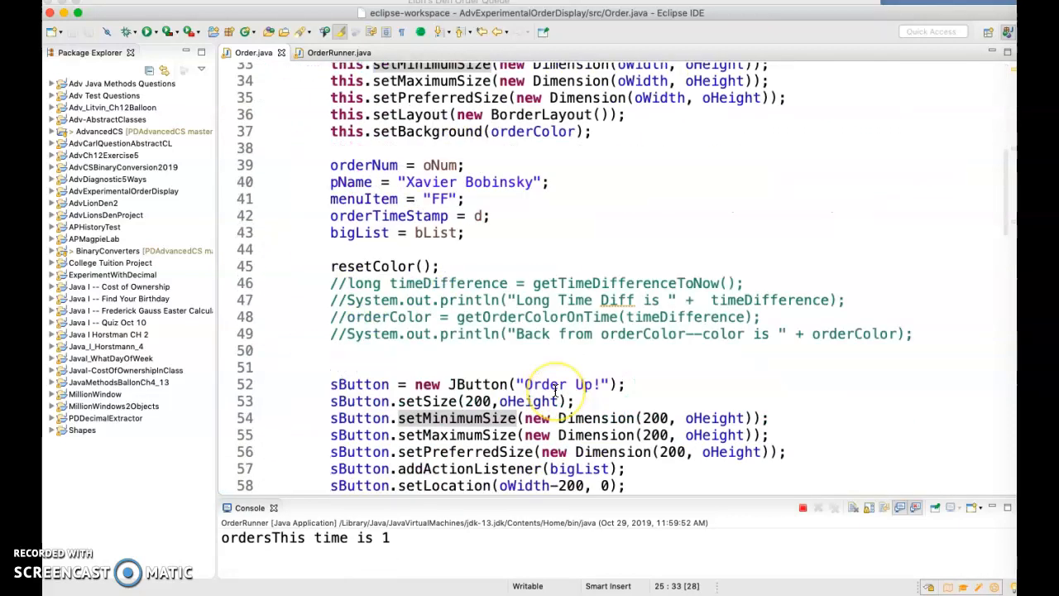
scroll("down", 3)
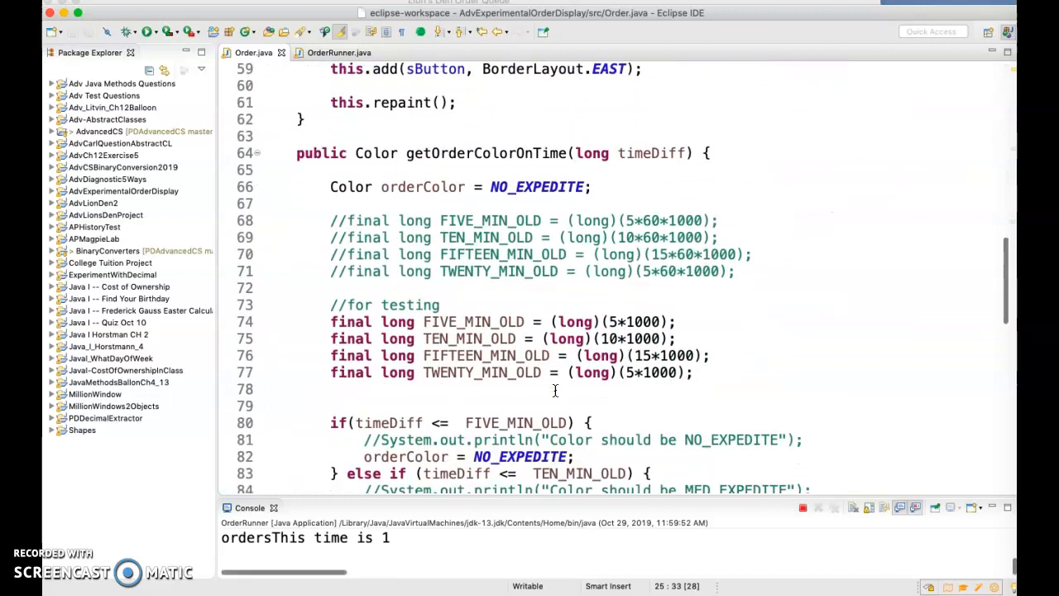
scroll("down", 3)
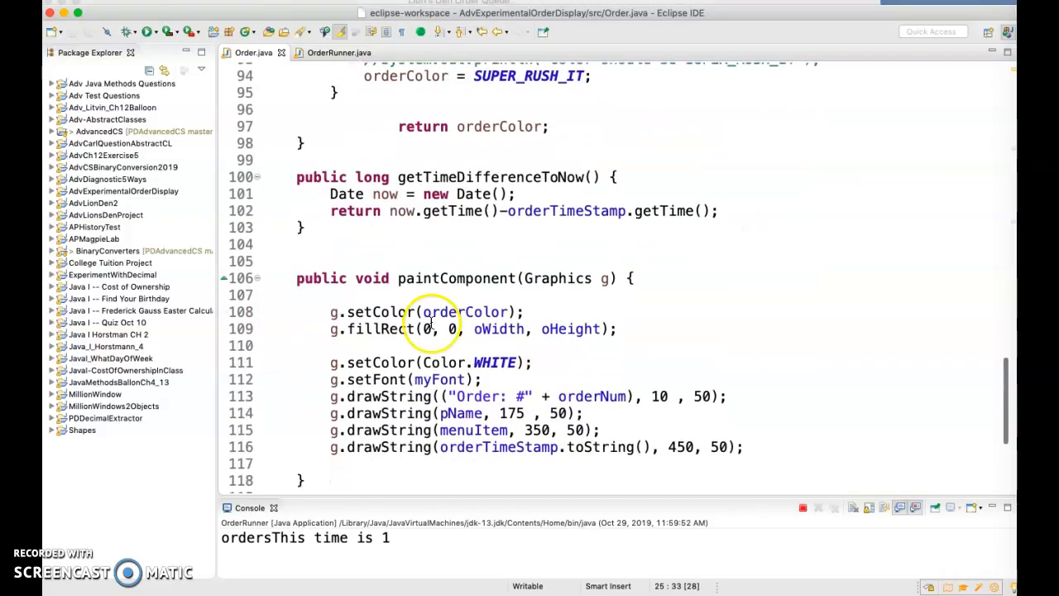
mouse_move(500, 226)
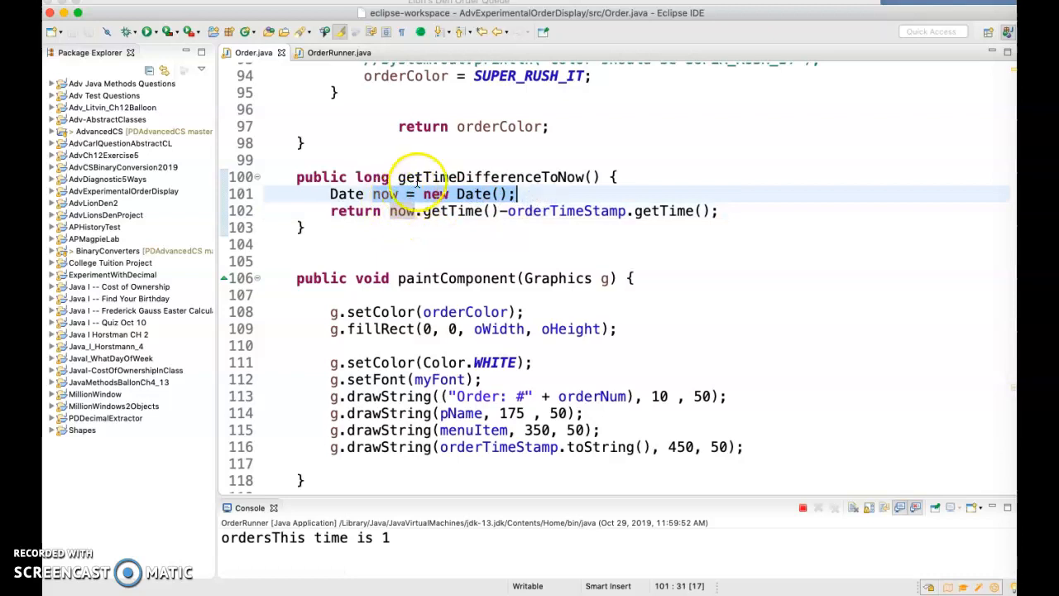
mouse_move(579, 224)
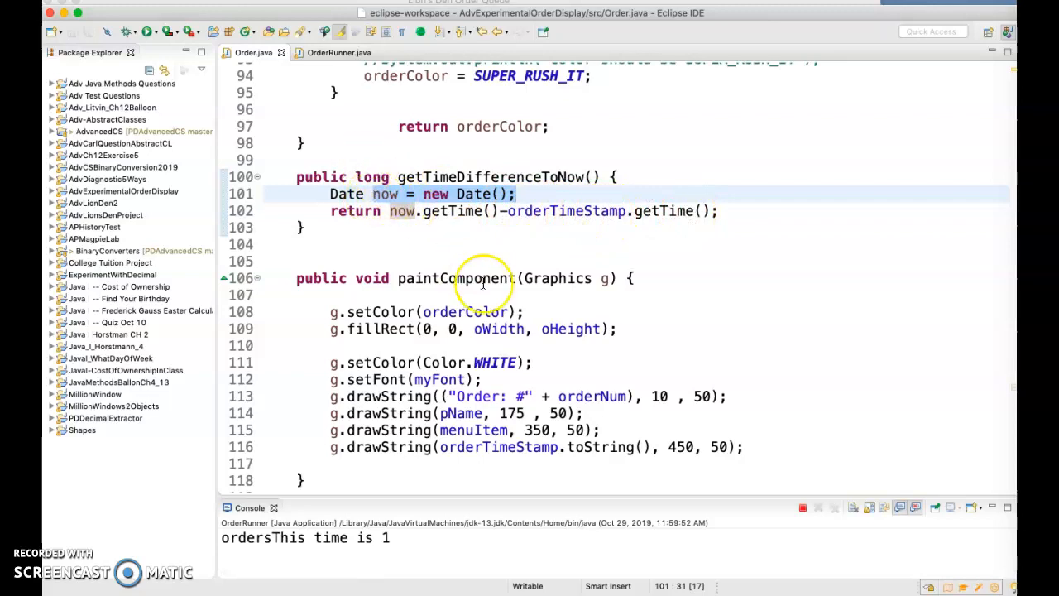
scroll("up", 3)
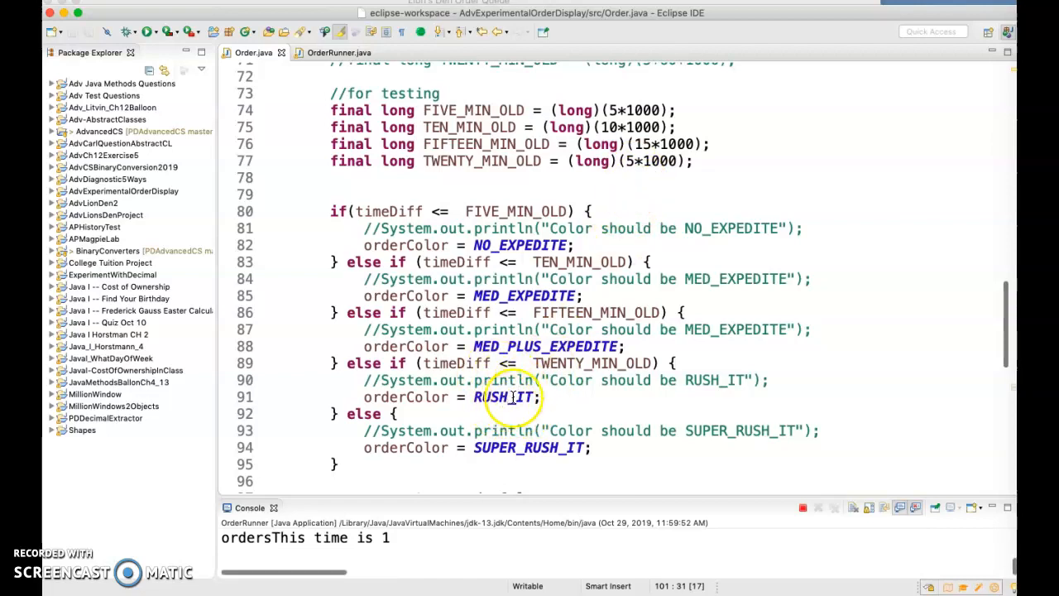
Change the TWENTY_MIN_OLD testing value on line 77 from 5*1000 to 20*1000
left_click(633, 160)
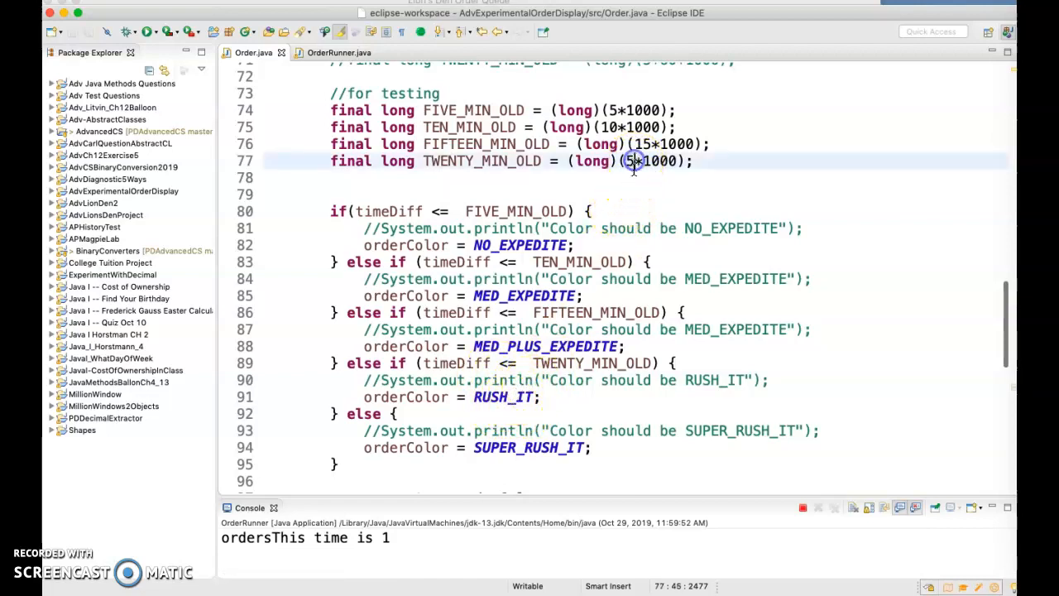
type("0")
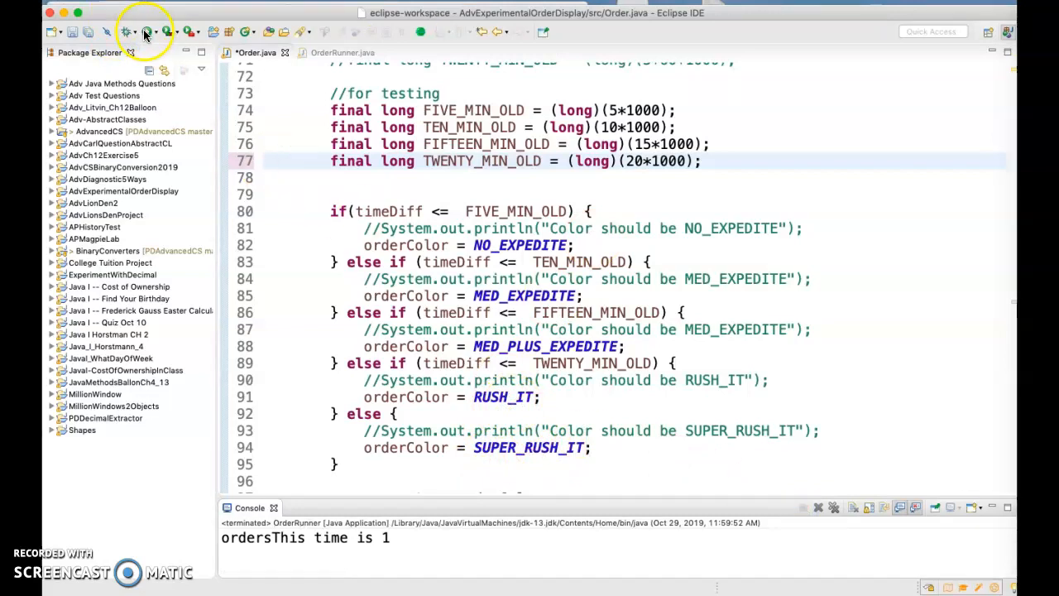
Save Order.java through the Save and Launch prompt and rerun OrderRunner
left_click(147, 32)
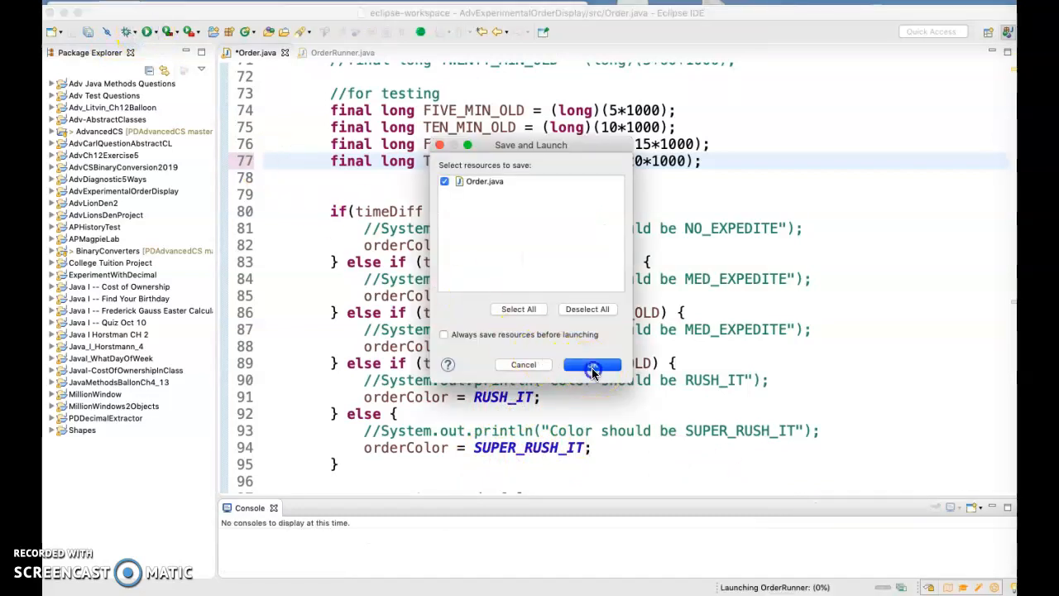
left_click(593, 365)
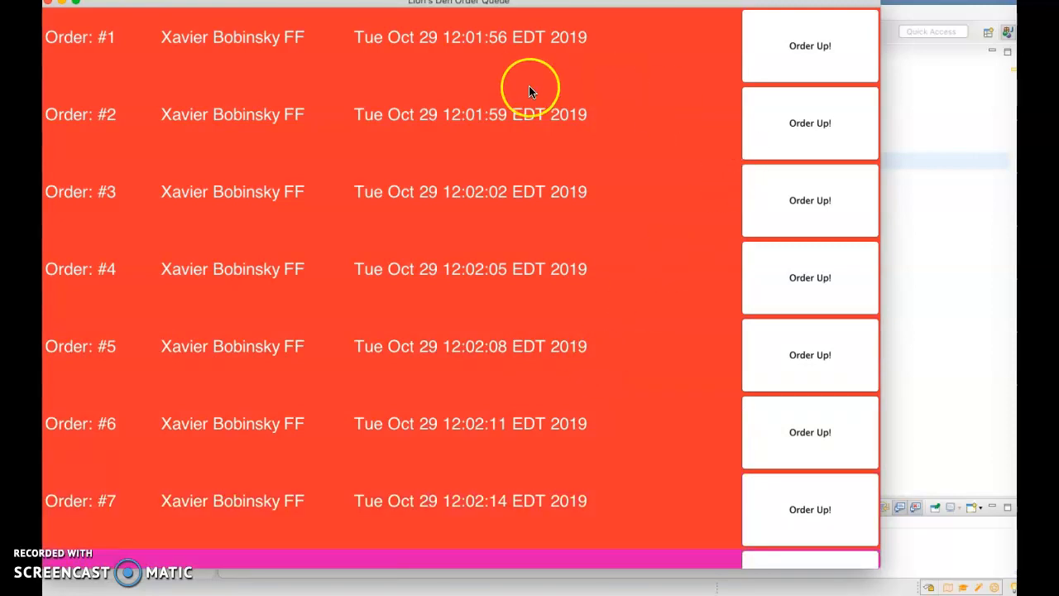
mouse_move(588, 37)
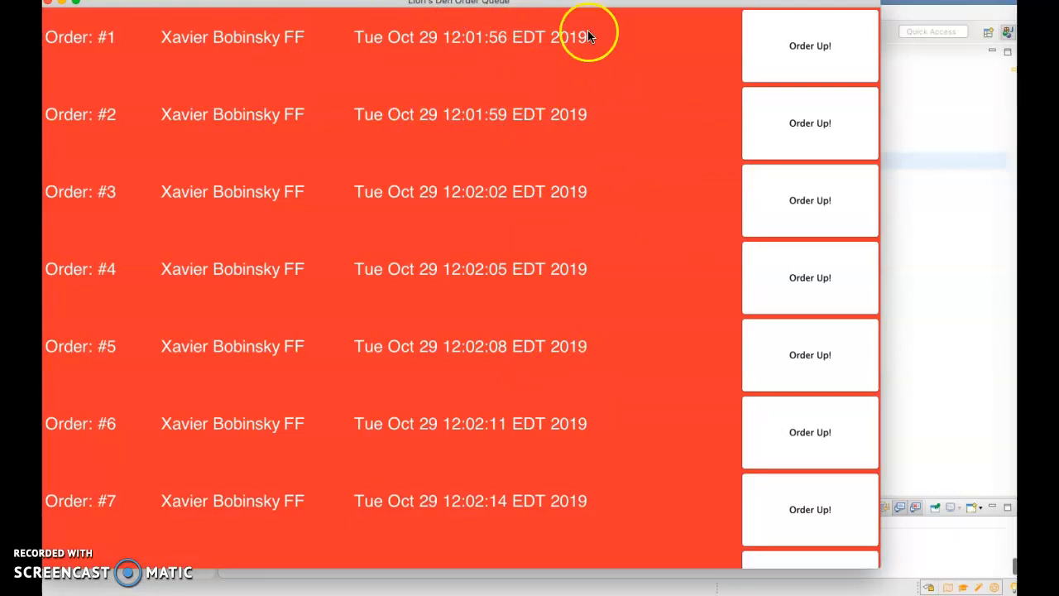
mouse_move(637, 10)
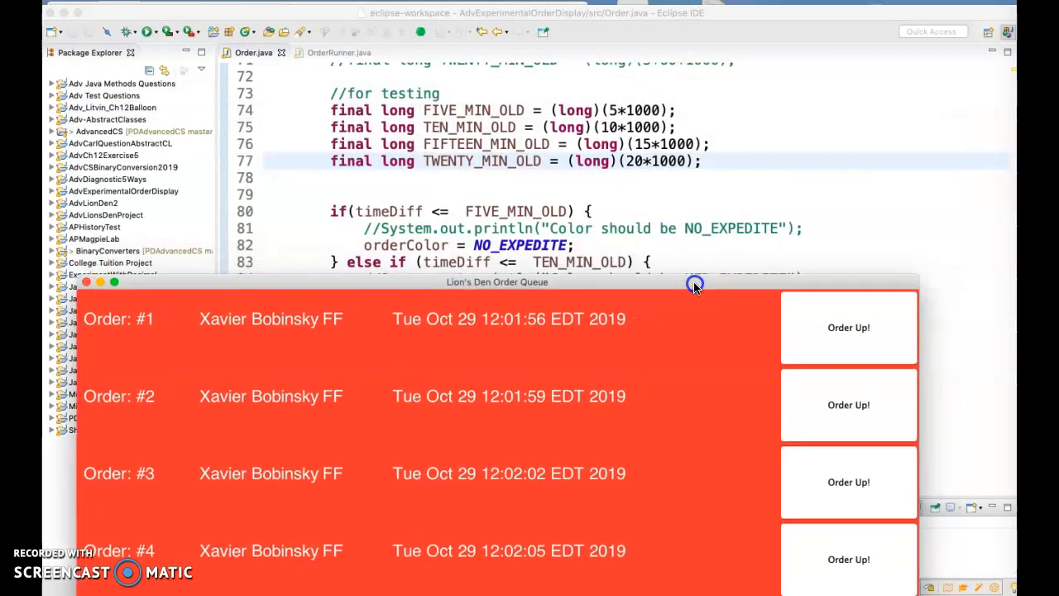
Move the order queue window aside and bring up OrderRunner.java
left_click_drag(695, 282, 786, 248)
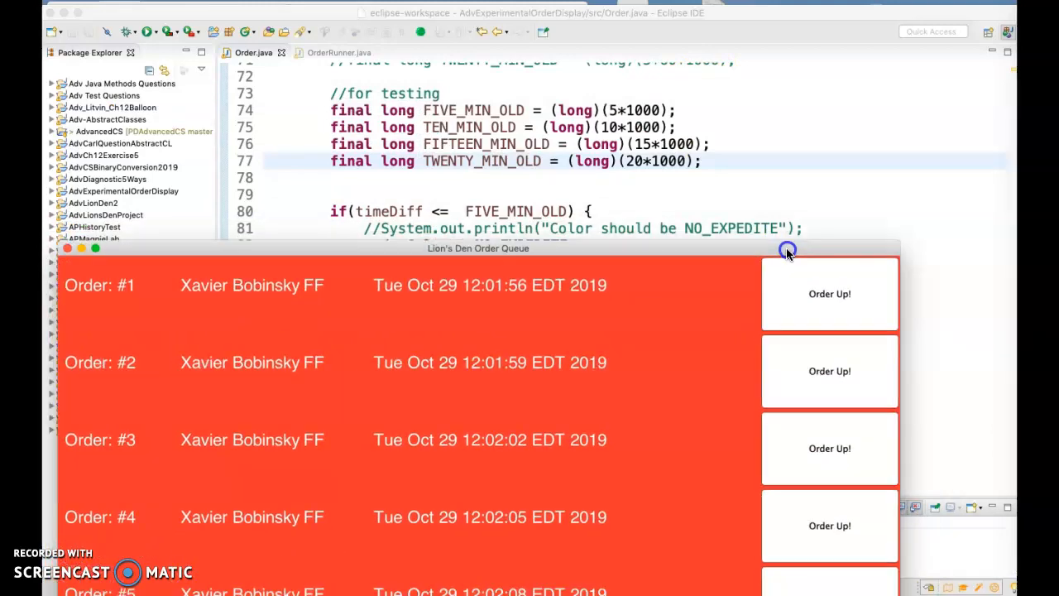
left_click_drag(479, 248, 469, 84)
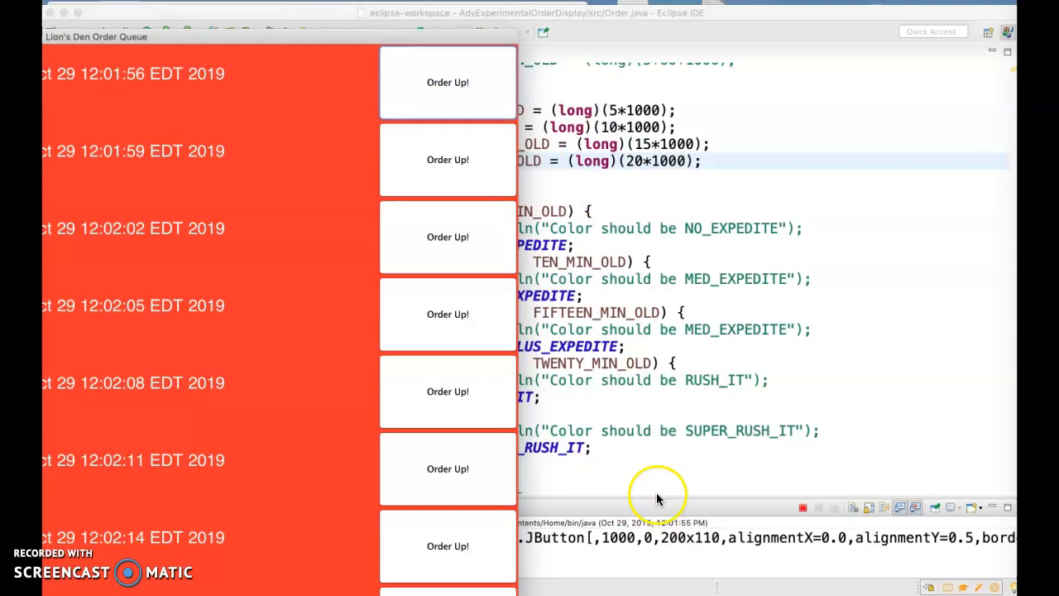
scroll("up", 3)
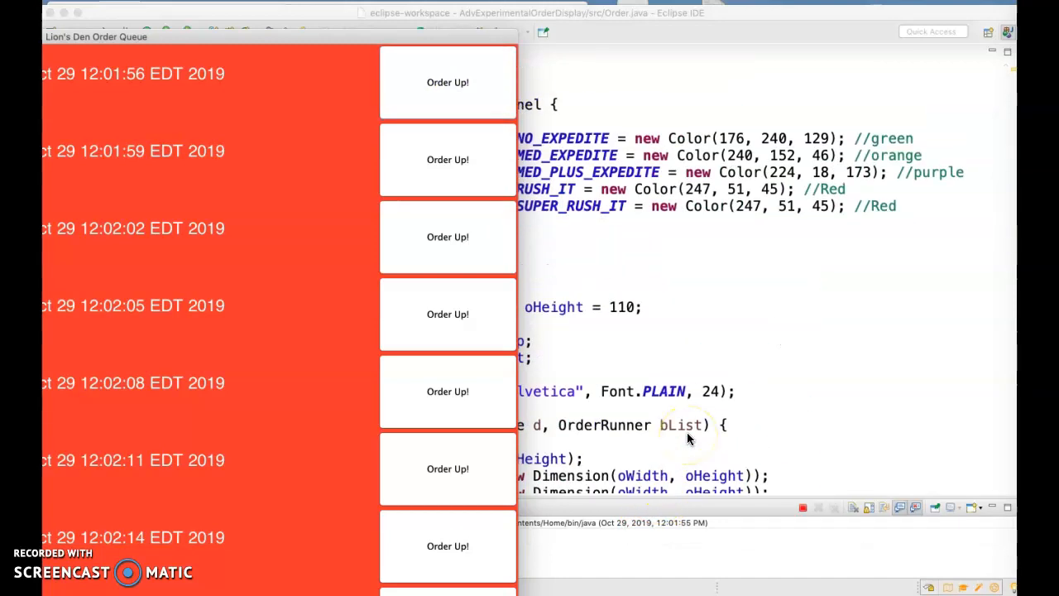
mouse_move(257, 40)
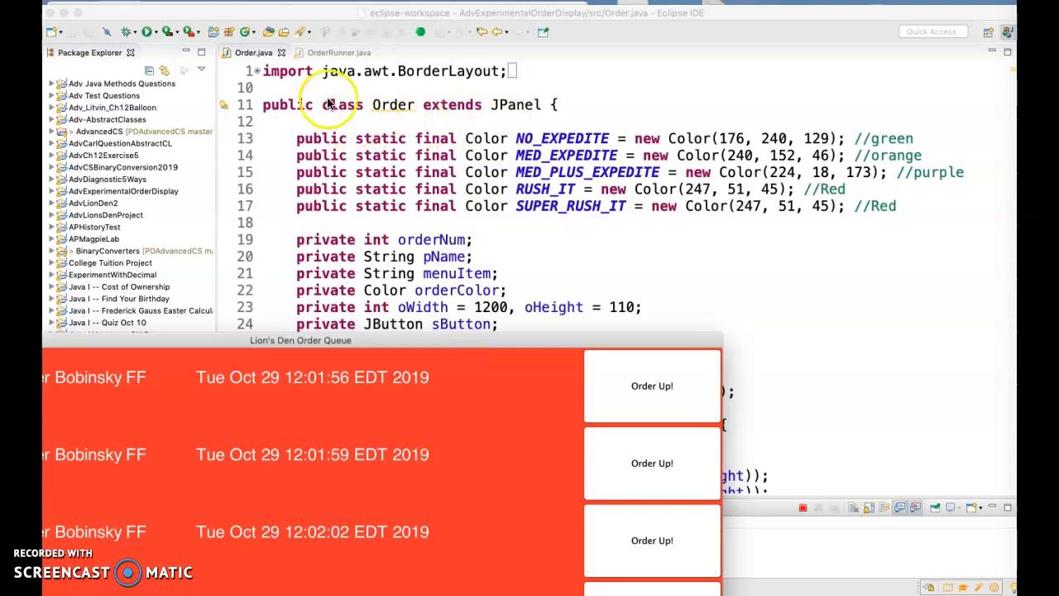
left_click(335, 52)
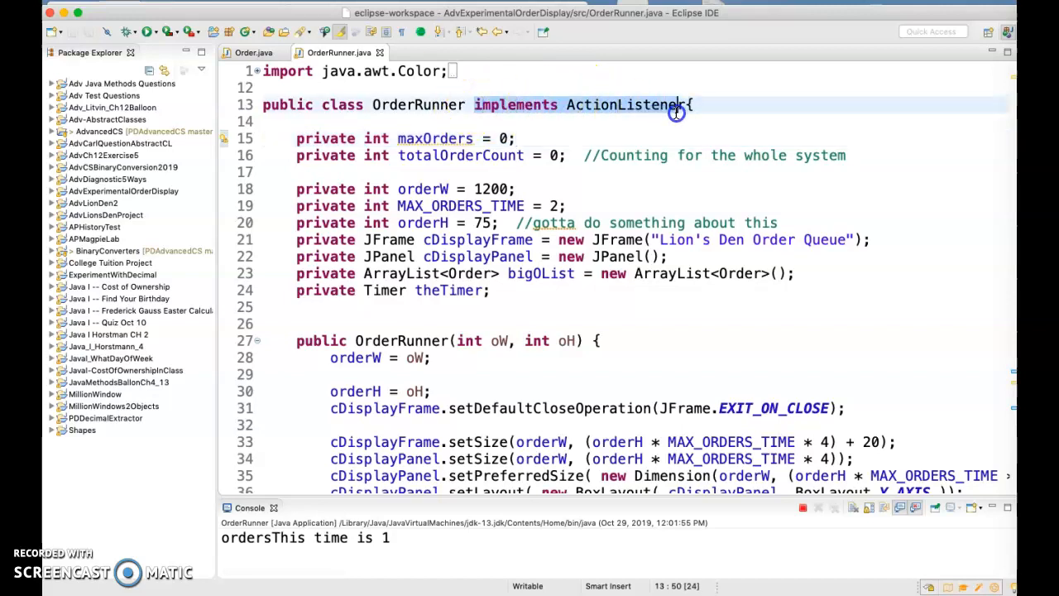
Review the bigOList and theTimer fields, the constructor and the timer listener code
scroll("down", 3)
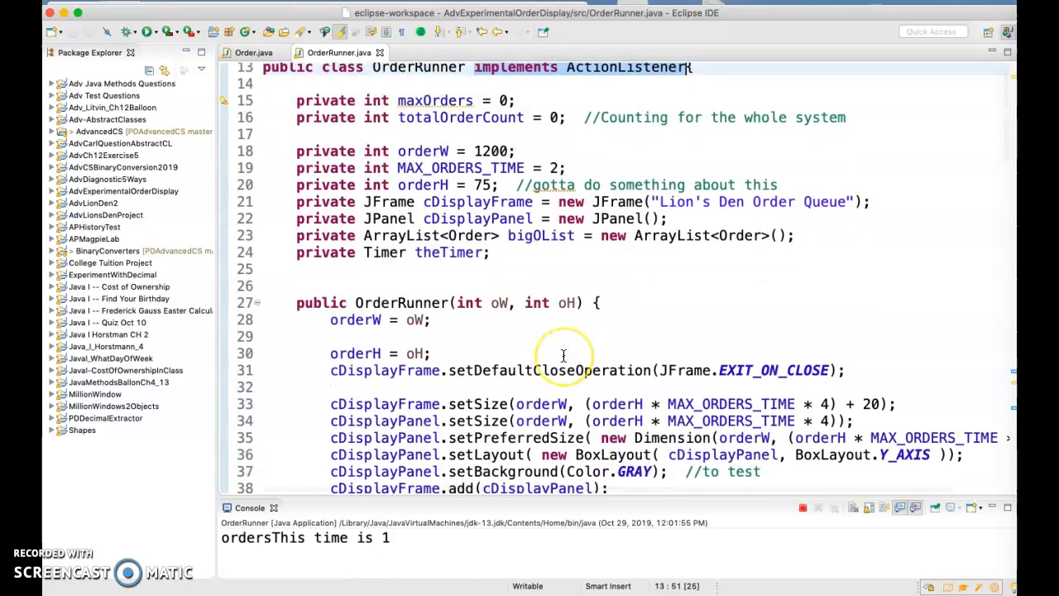
scroll("down", 3)
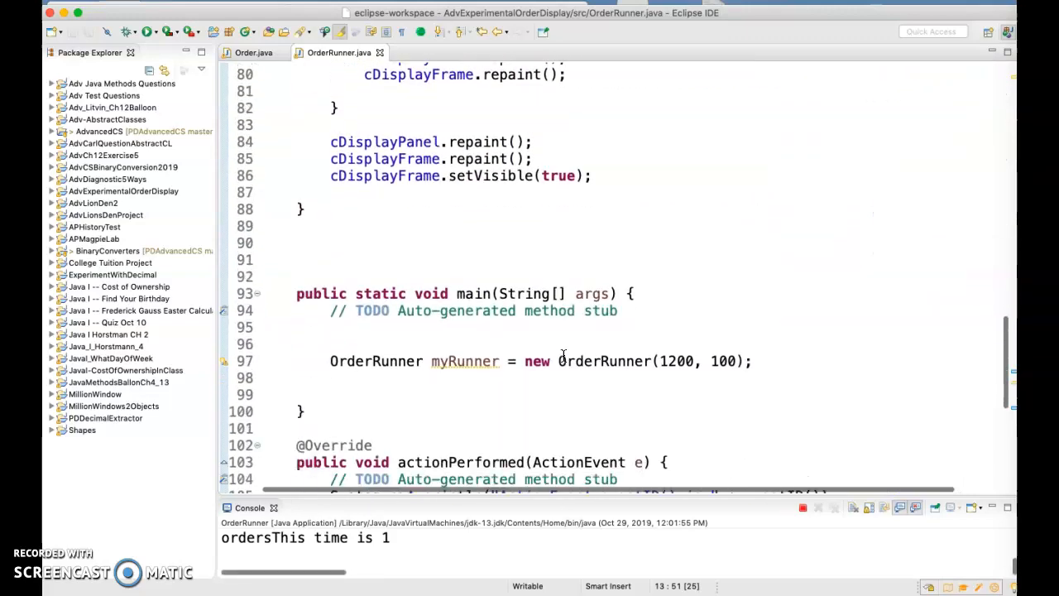
scroll("down", 3)
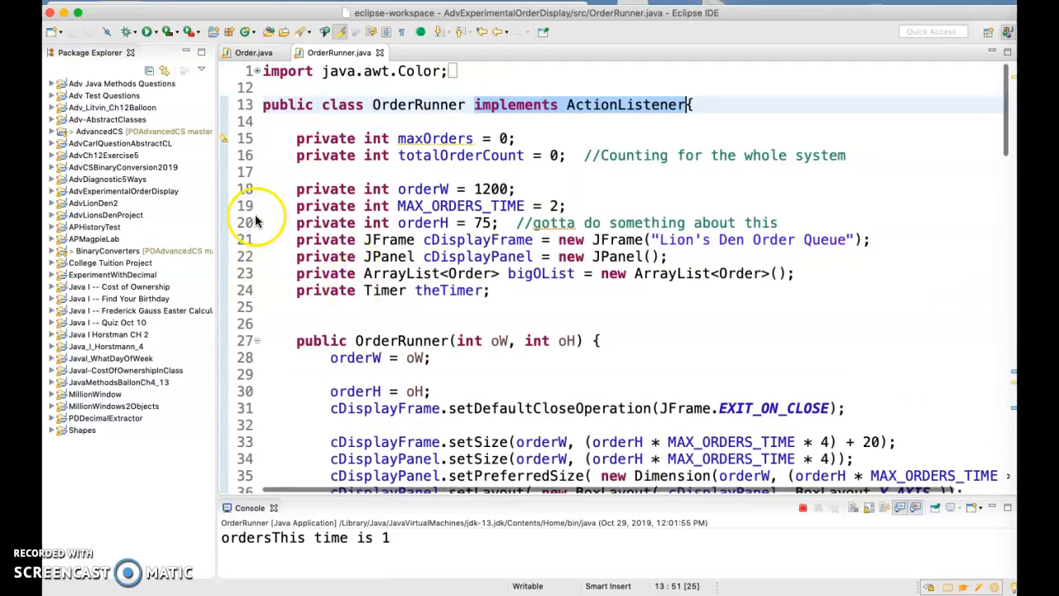
left_click(490, 290)
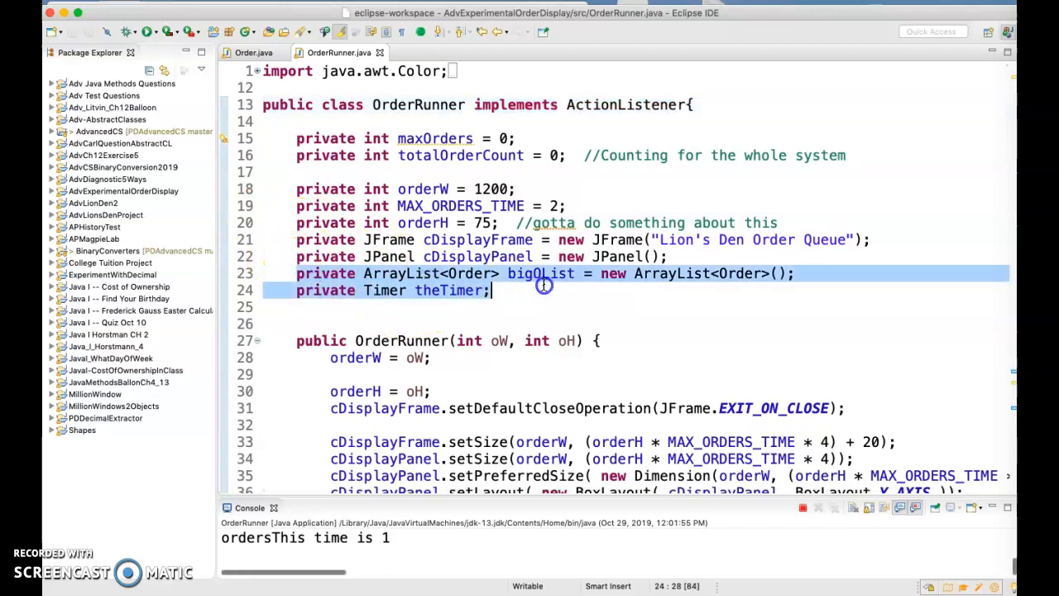
left_click(828, 274)
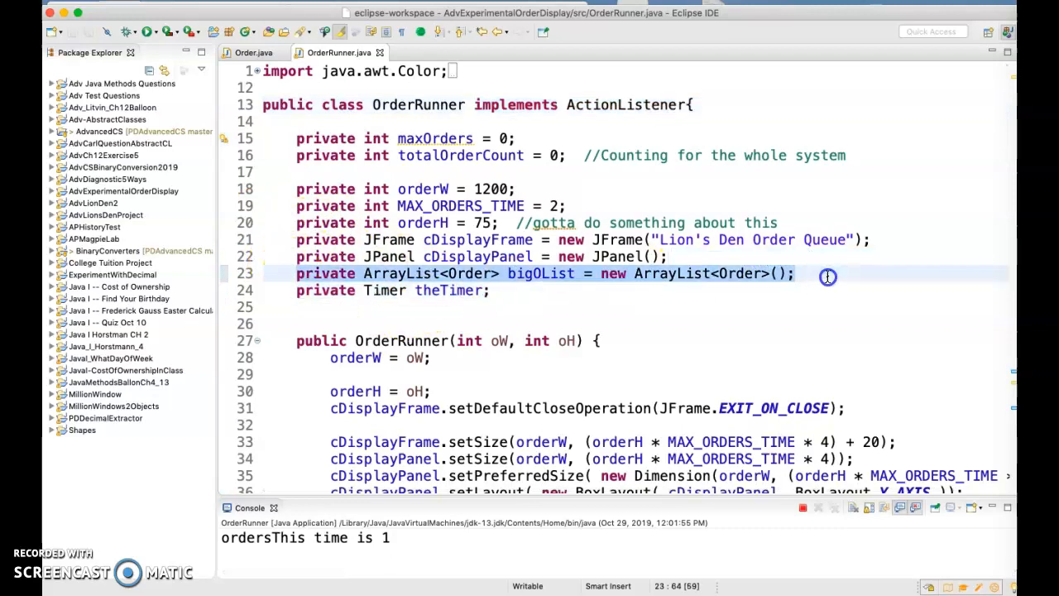
scroll("down", 3)
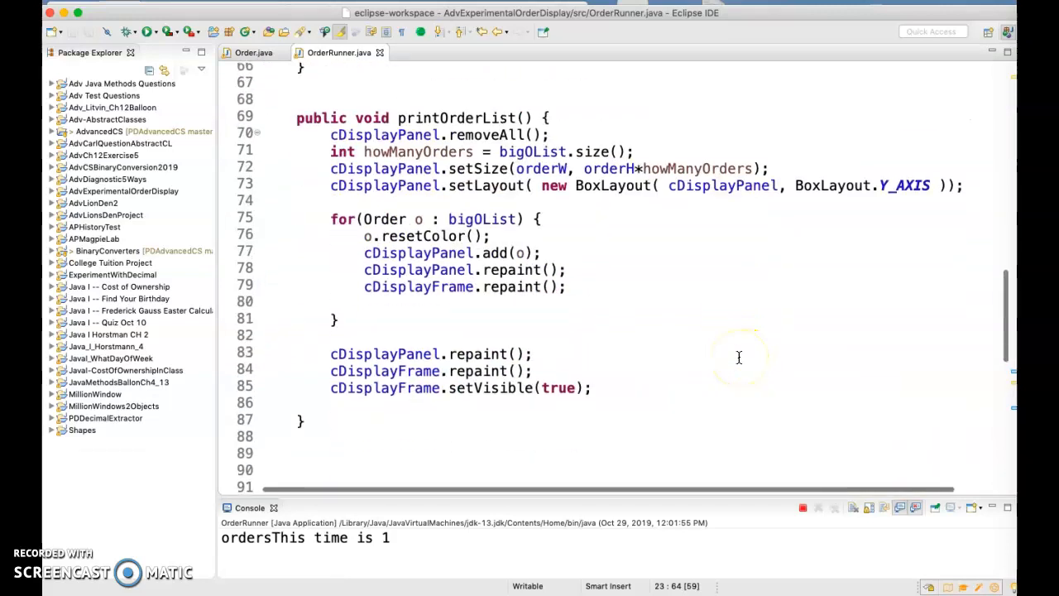
scroll("down", 3)
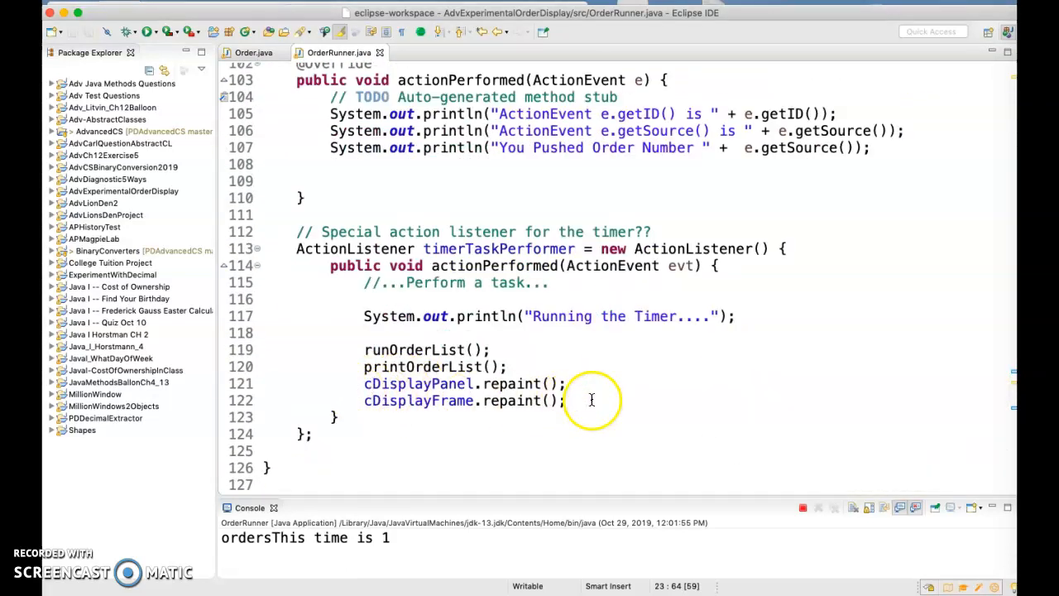
mouse_move(401, 339)
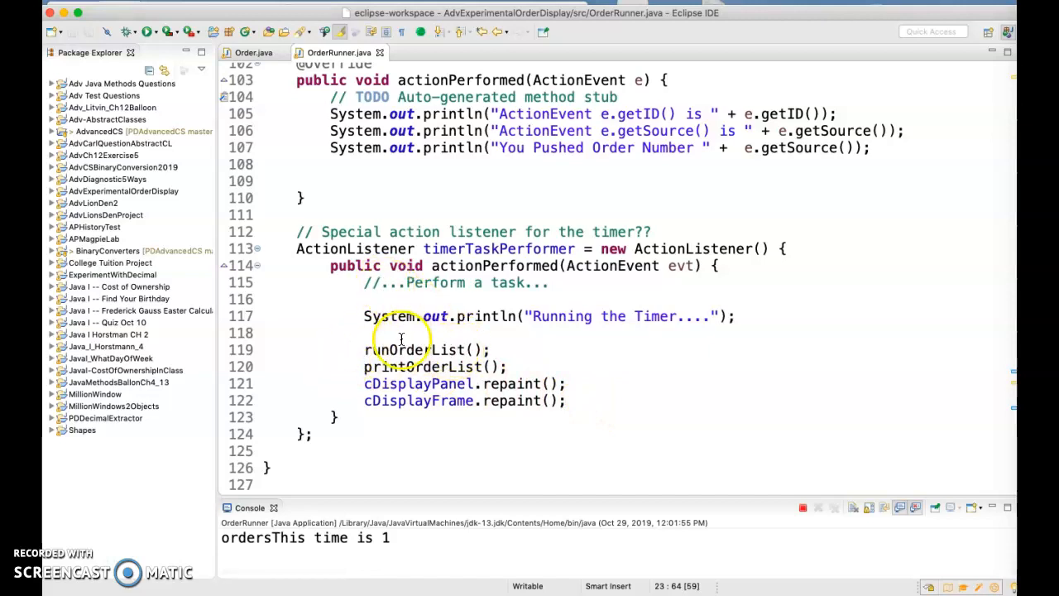
scroll("up", 3)
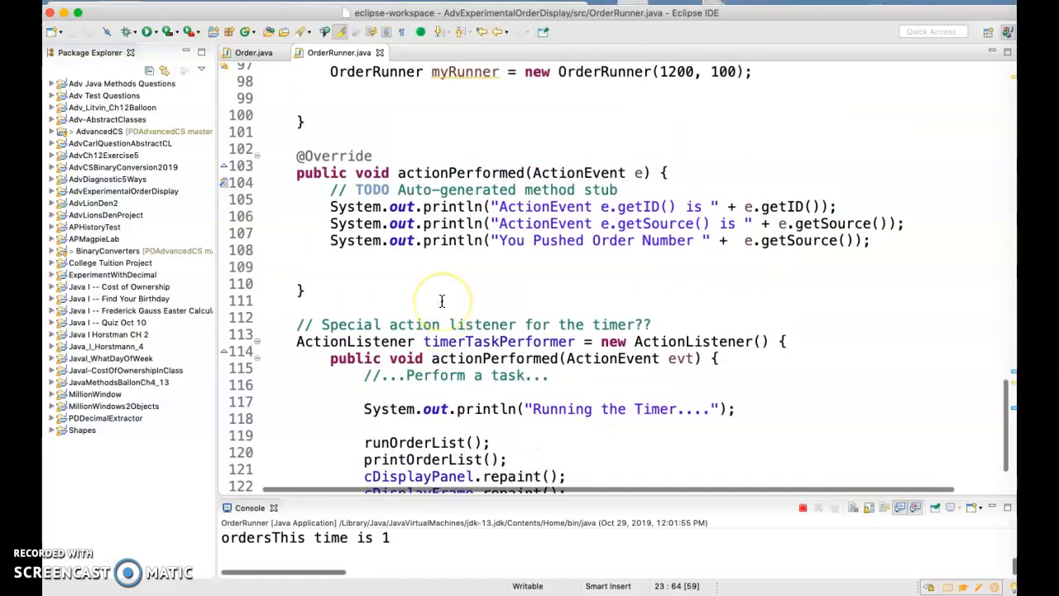
scroll("up", 3)
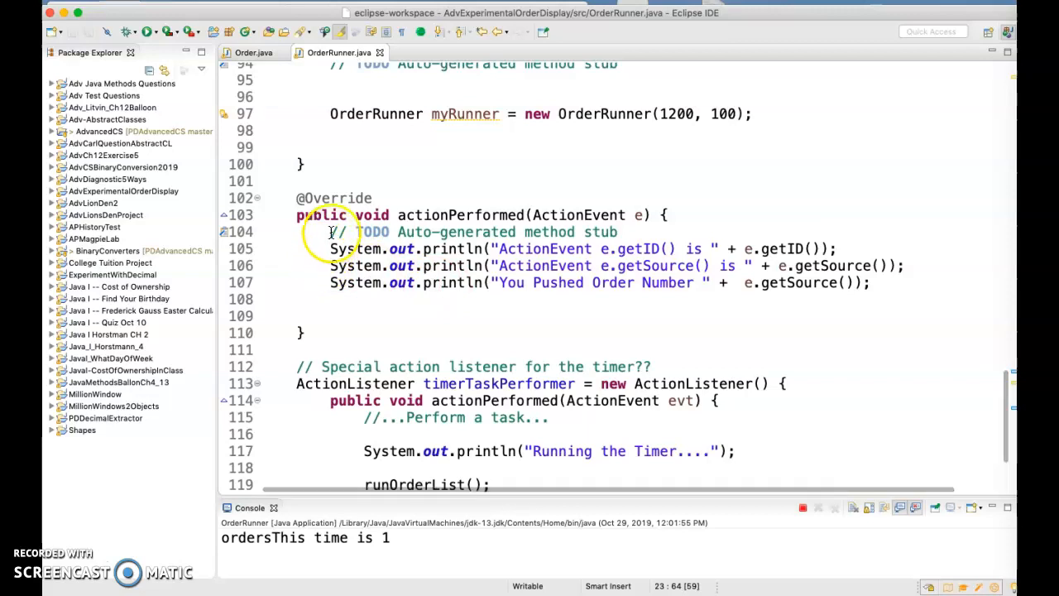
scroll("down", 3)
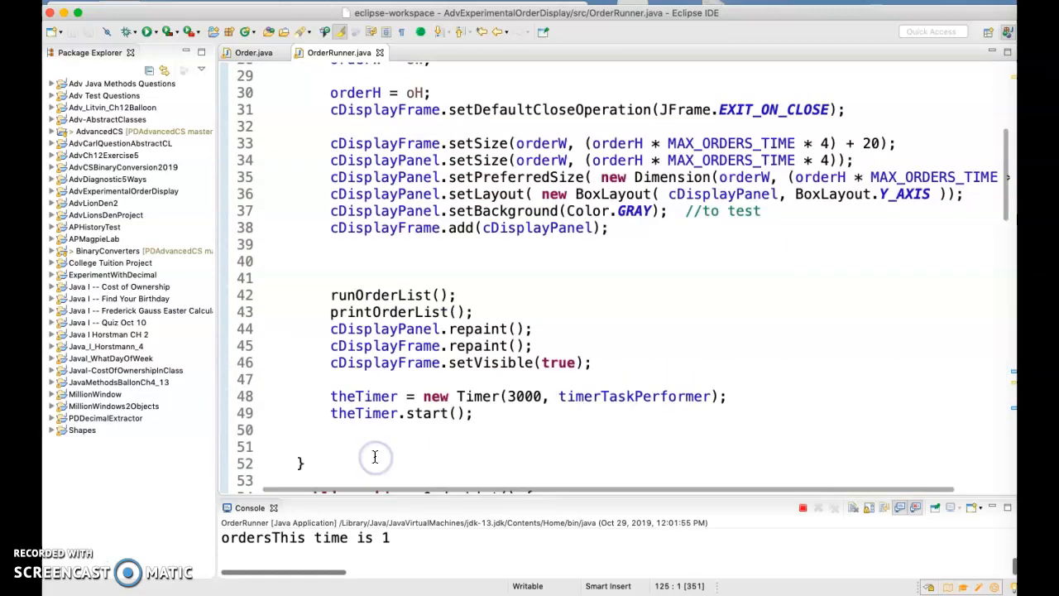
scroll("up", 3)
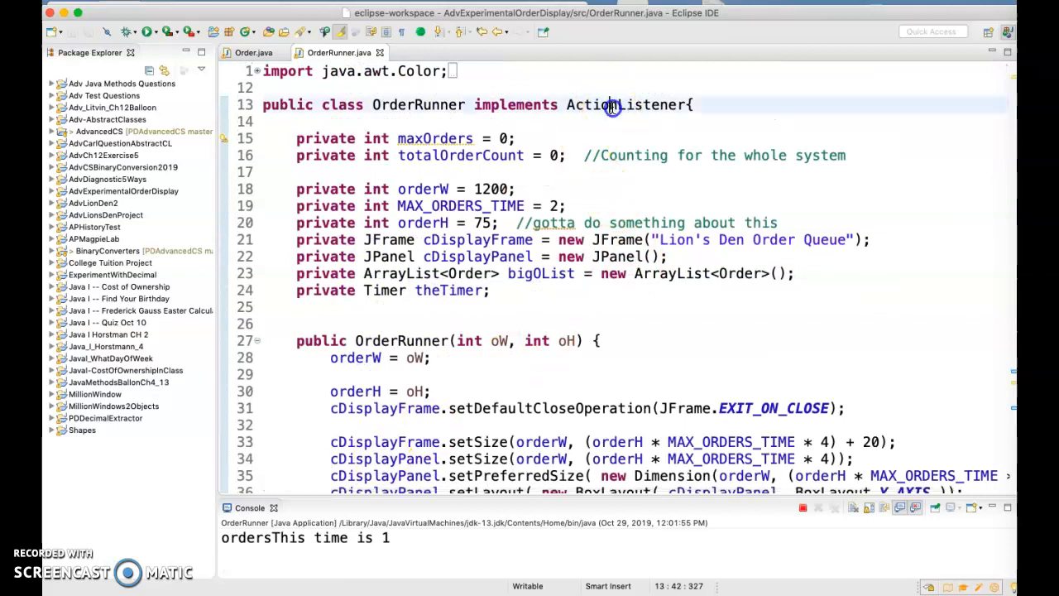
scroll("down", 3)
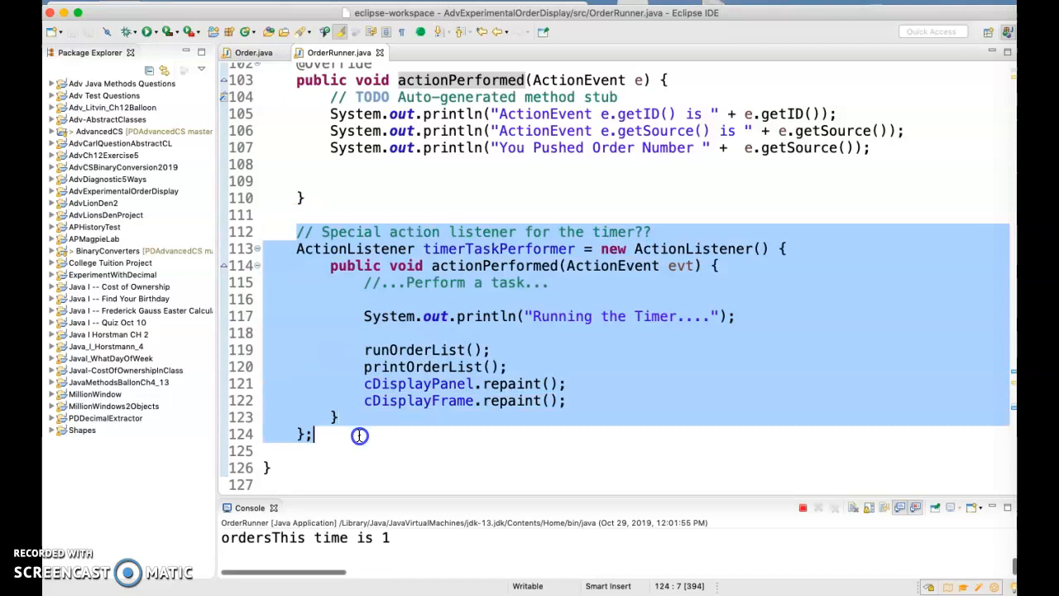
mouse_move(373, 308)
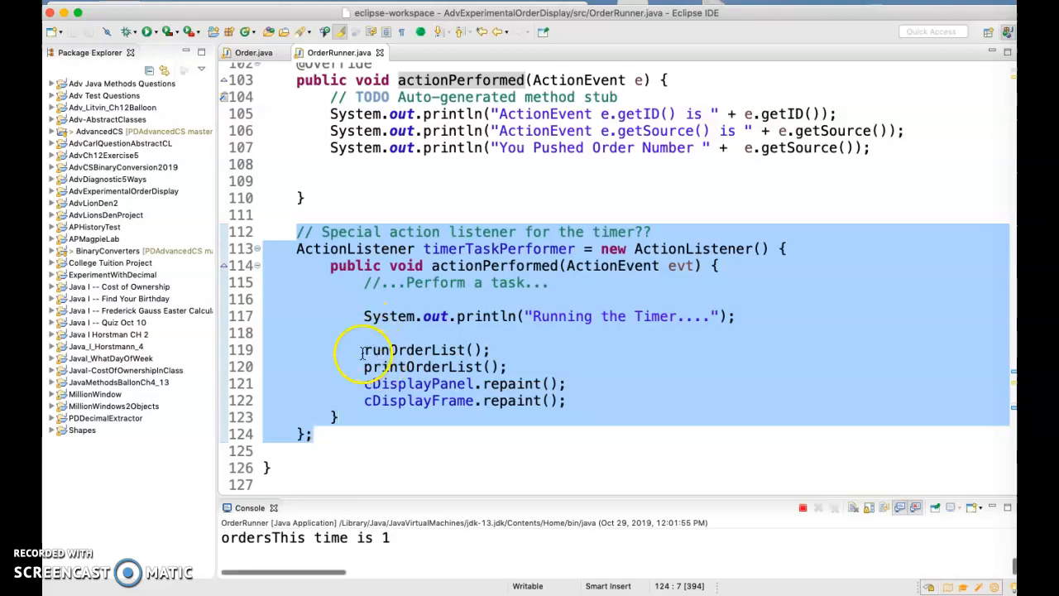
Add the comment //google reader after runOrderList(); on line 119
left_click(494, 349)
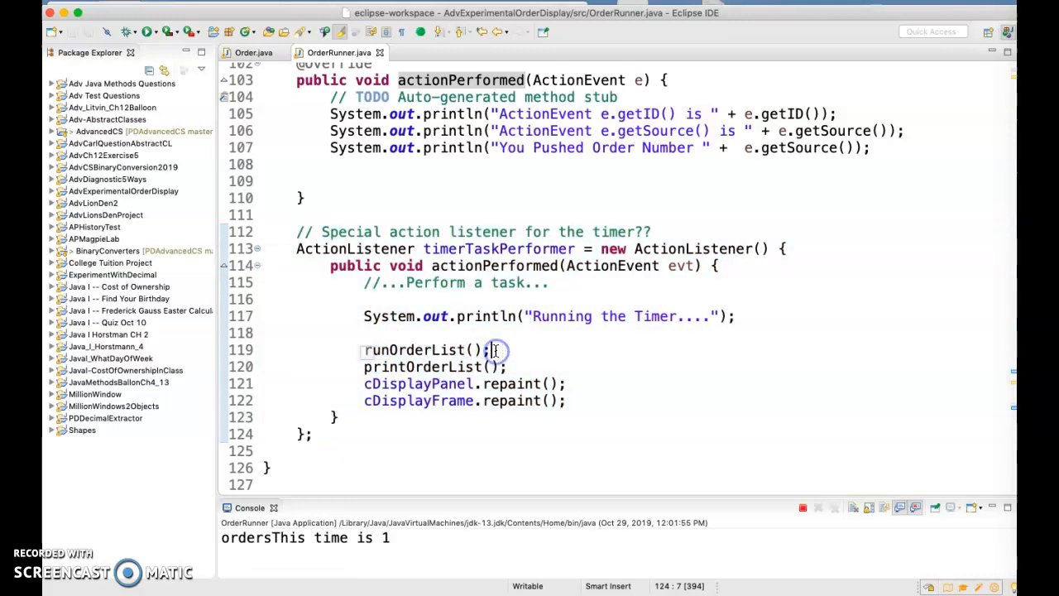
left_click(497, 349)
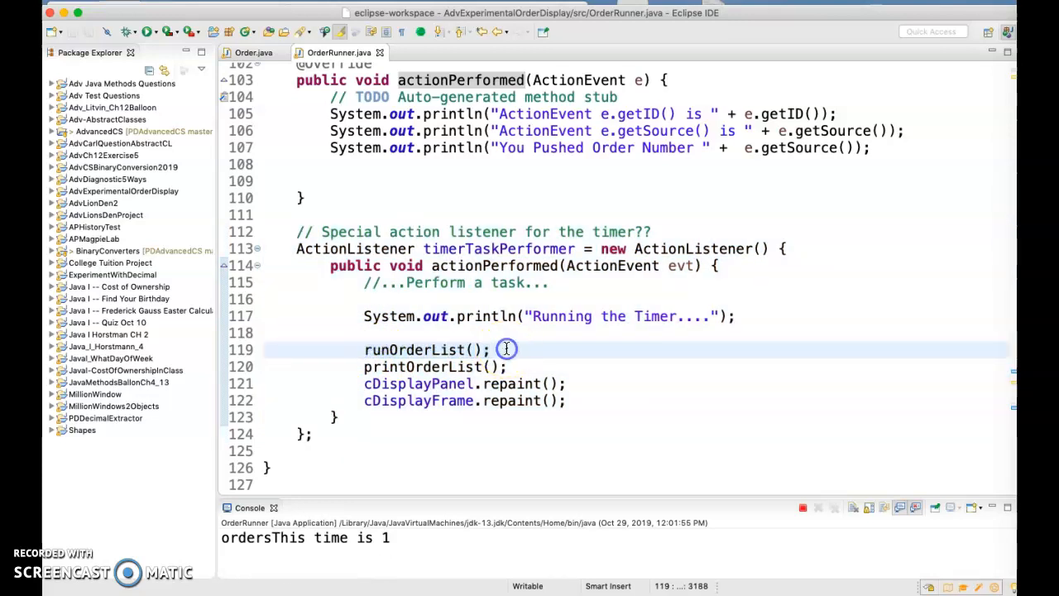
type("//goo")
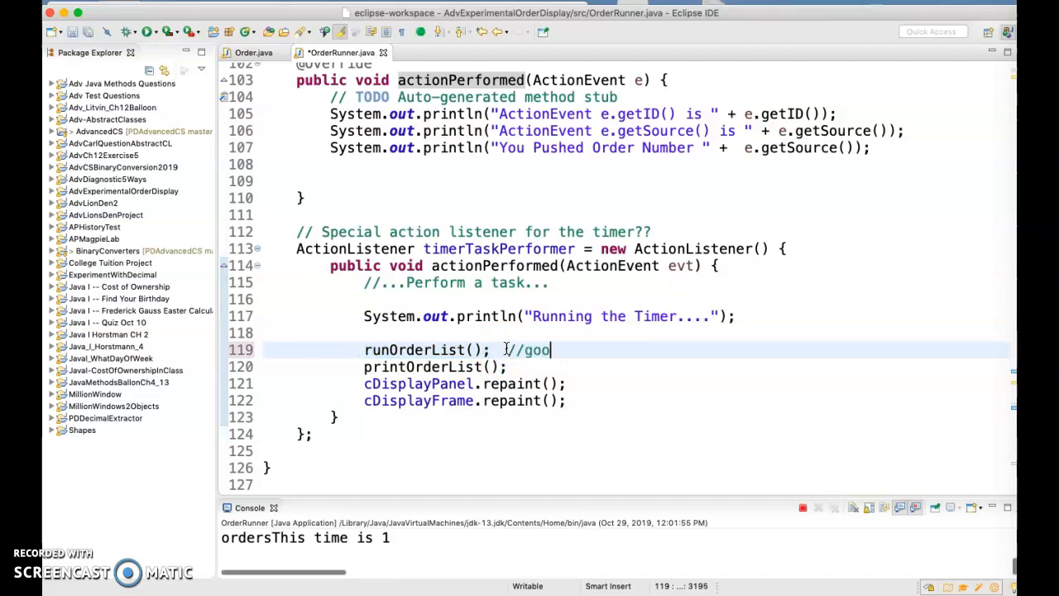
type("gle reader")
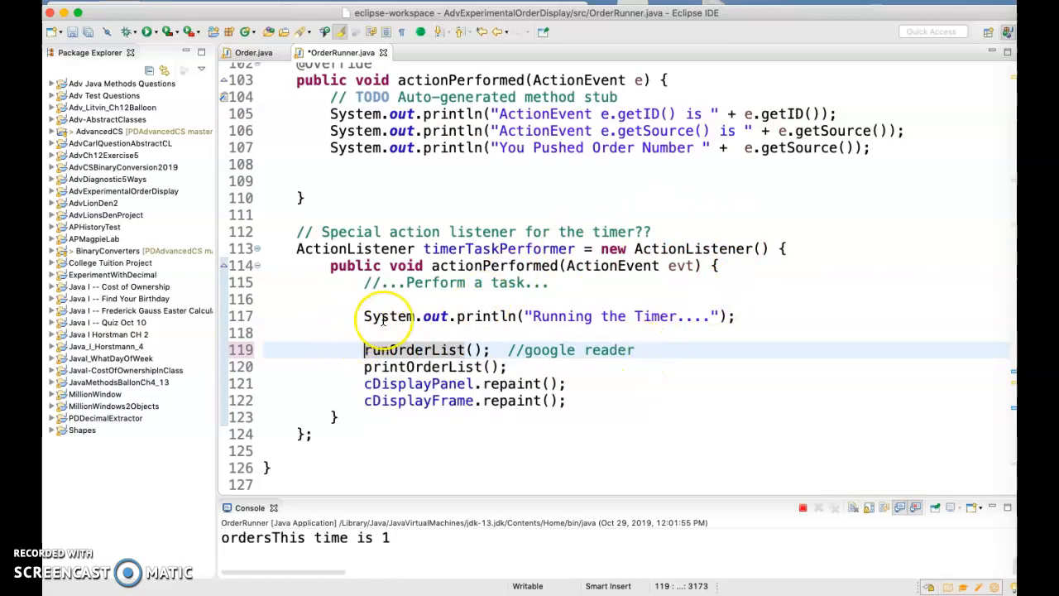
scroll("up", 3)
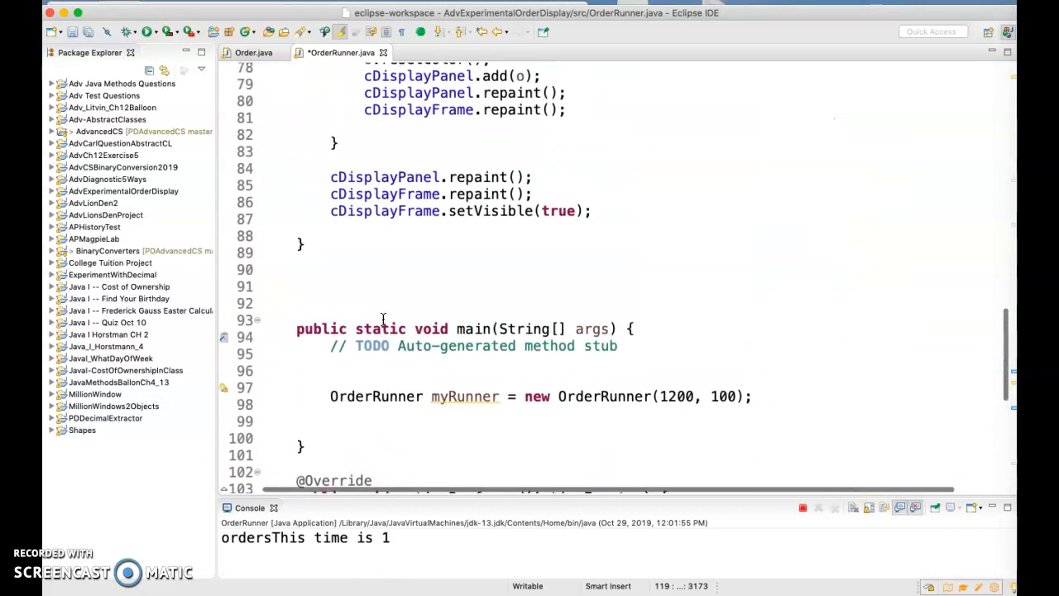
scroll("up", 3)
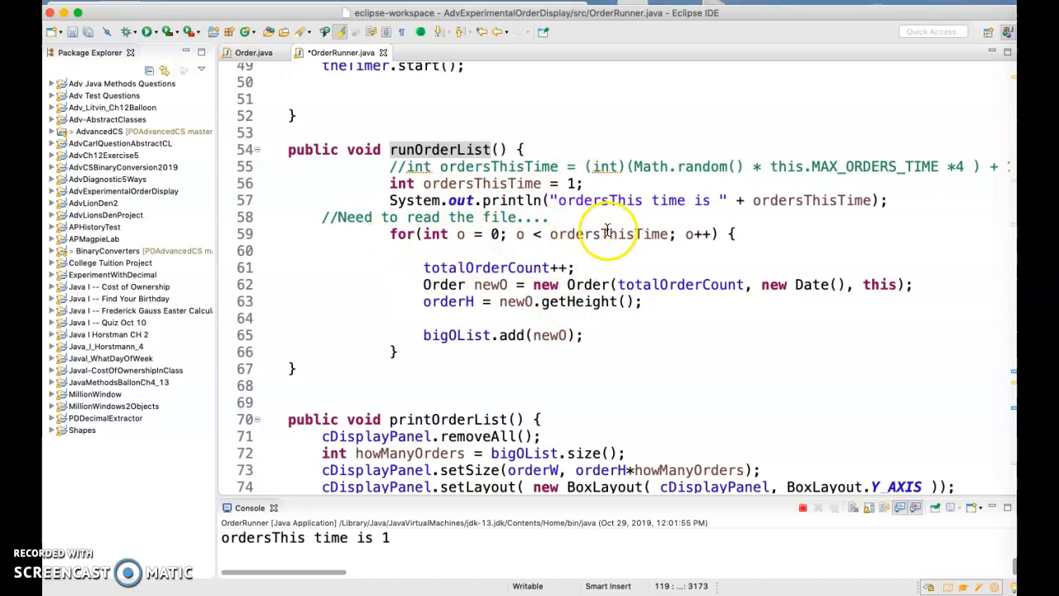
mouse_move(823, 284)
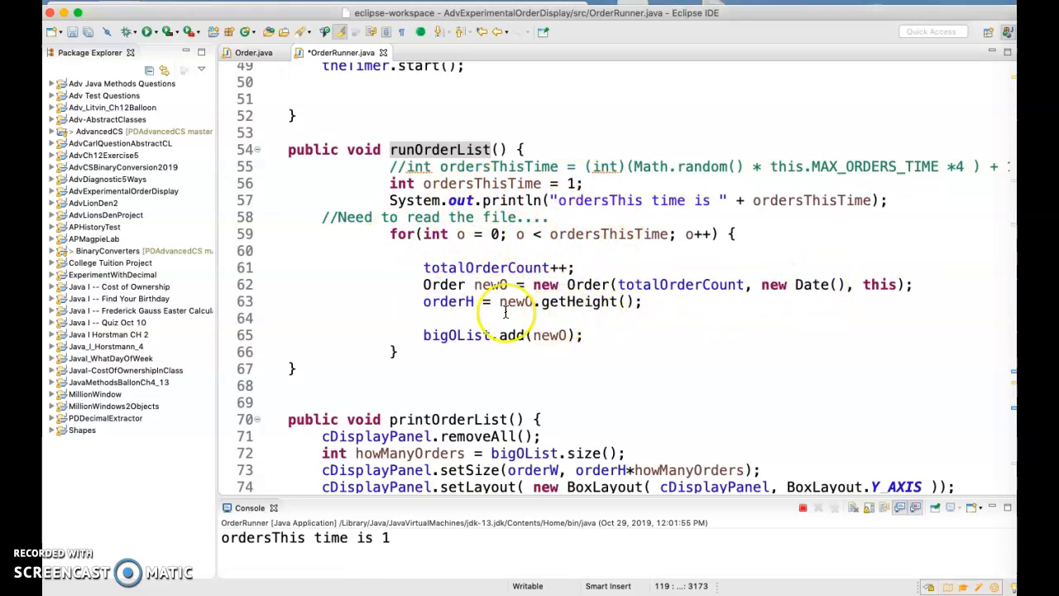
mouse_move(778, 284)
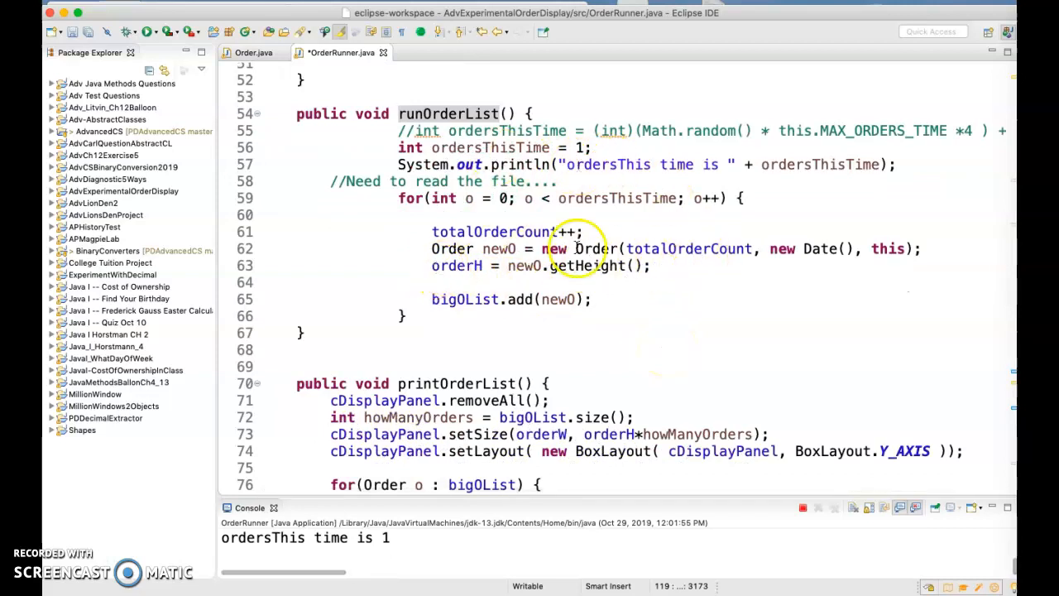
scroll("down", 3)
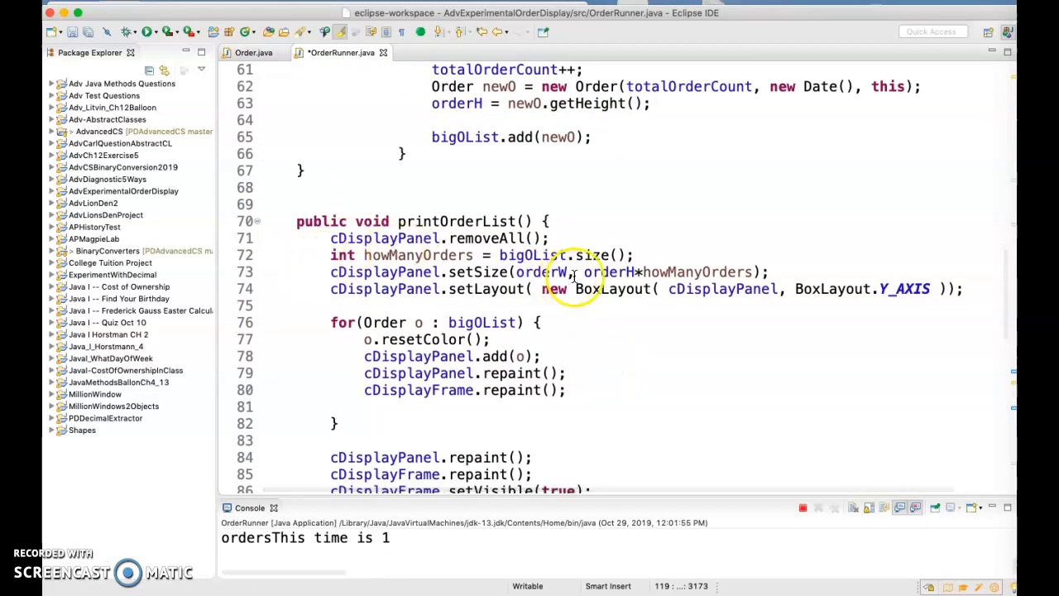
scroll("down", 3)
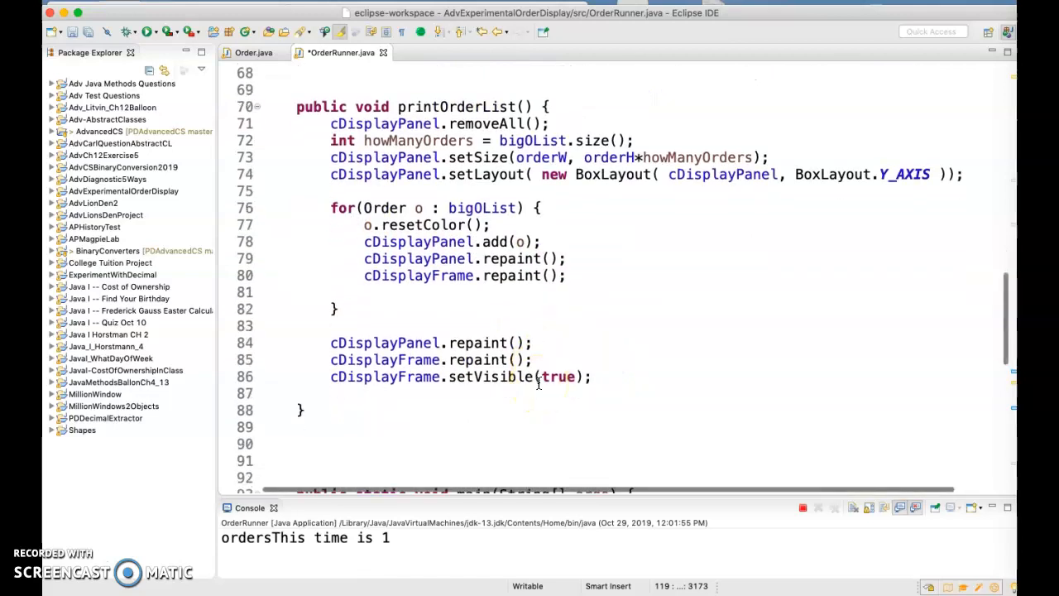
scroll("down", 3)
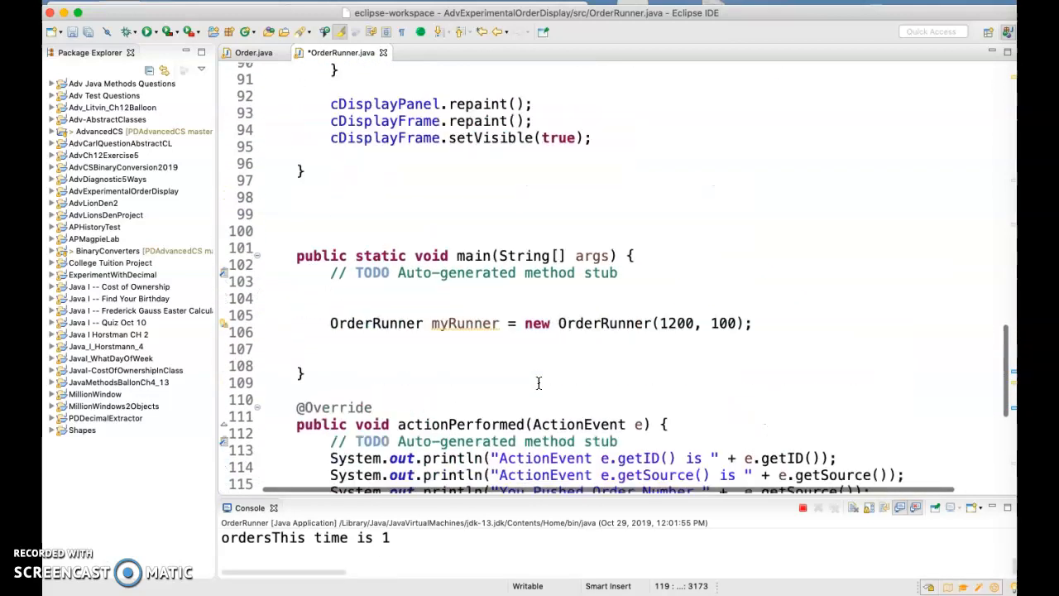
scroll("up", 3)
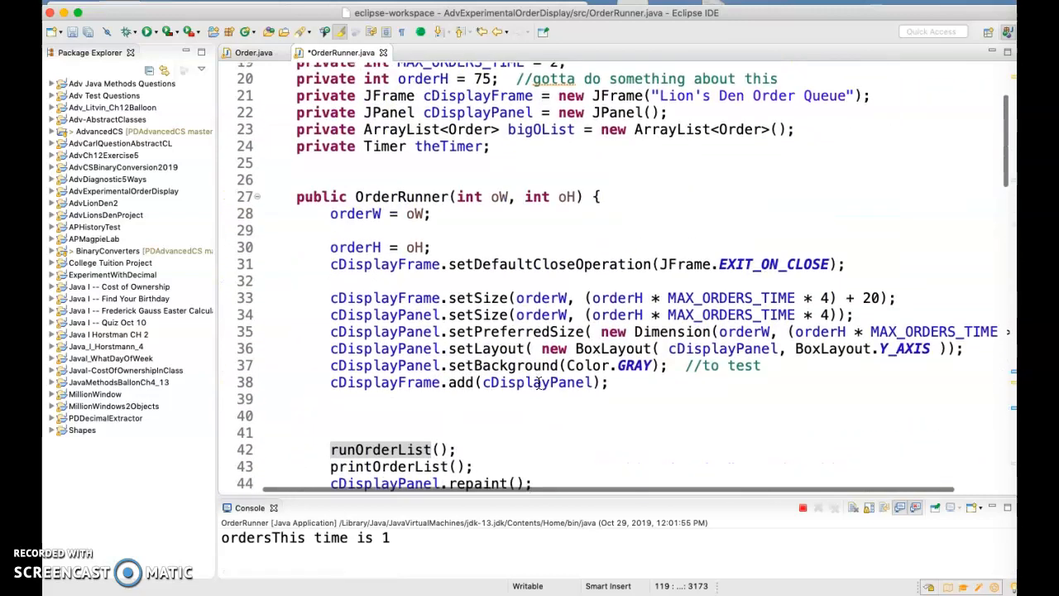
Review the constructor's setPreferredSize and setLayout lines, then bring up Order.java
left_click(464, 314)
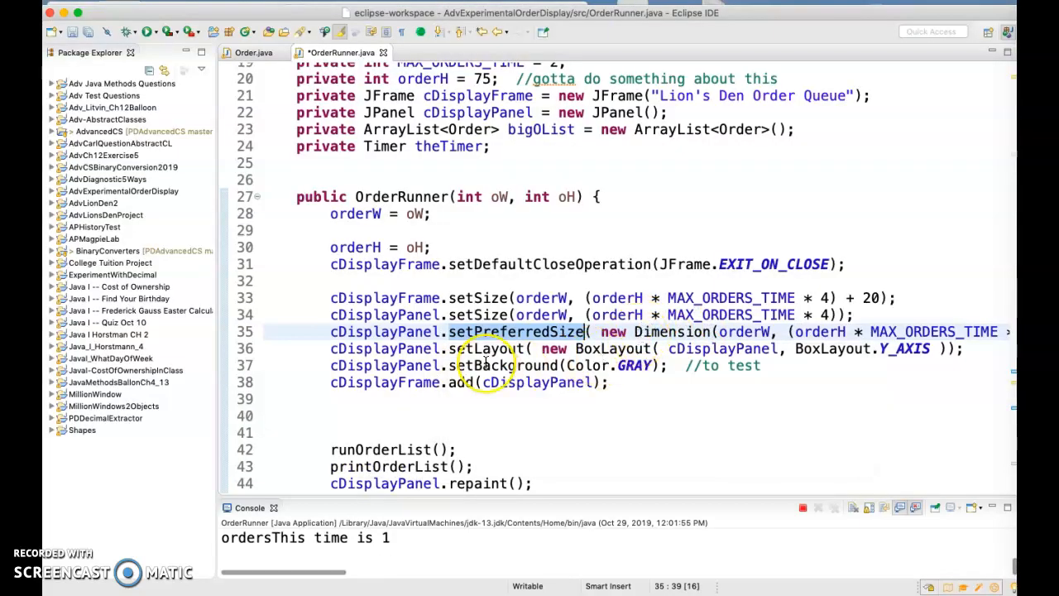
scroll("down", 3)
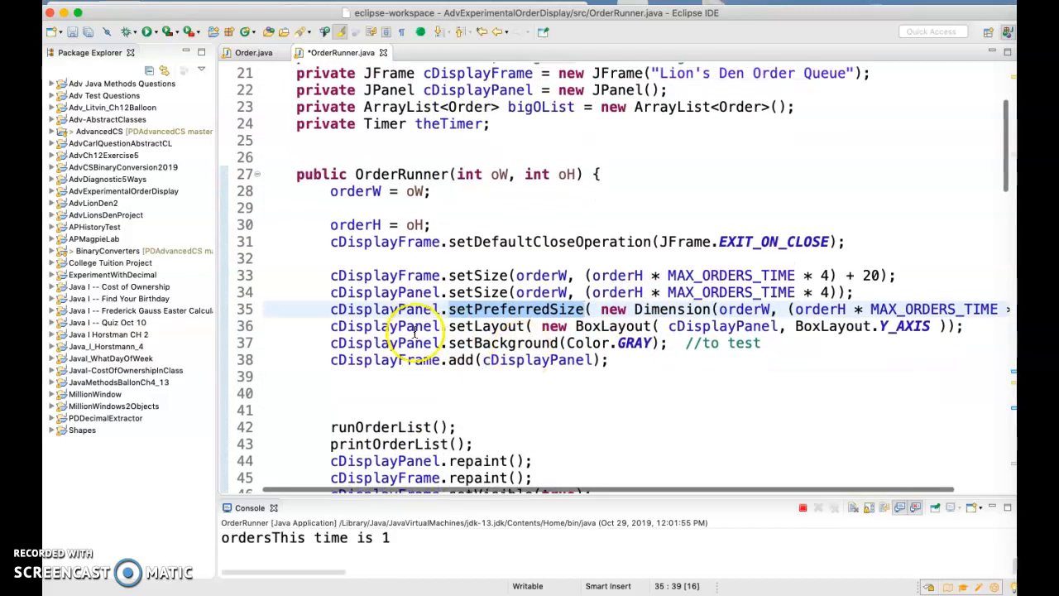
left_click(709, 325)
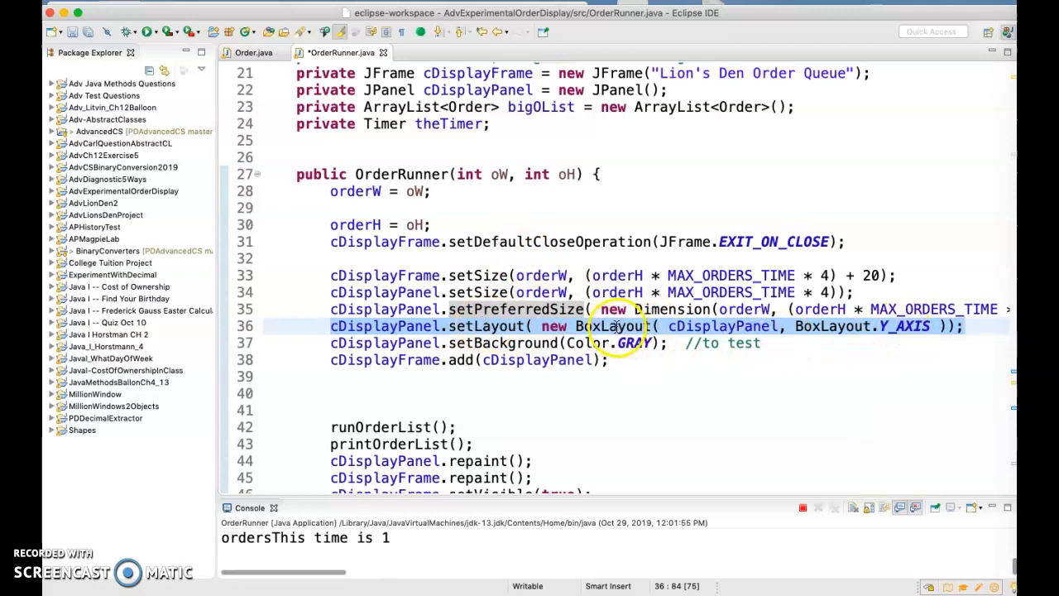
scroll("up", 3)
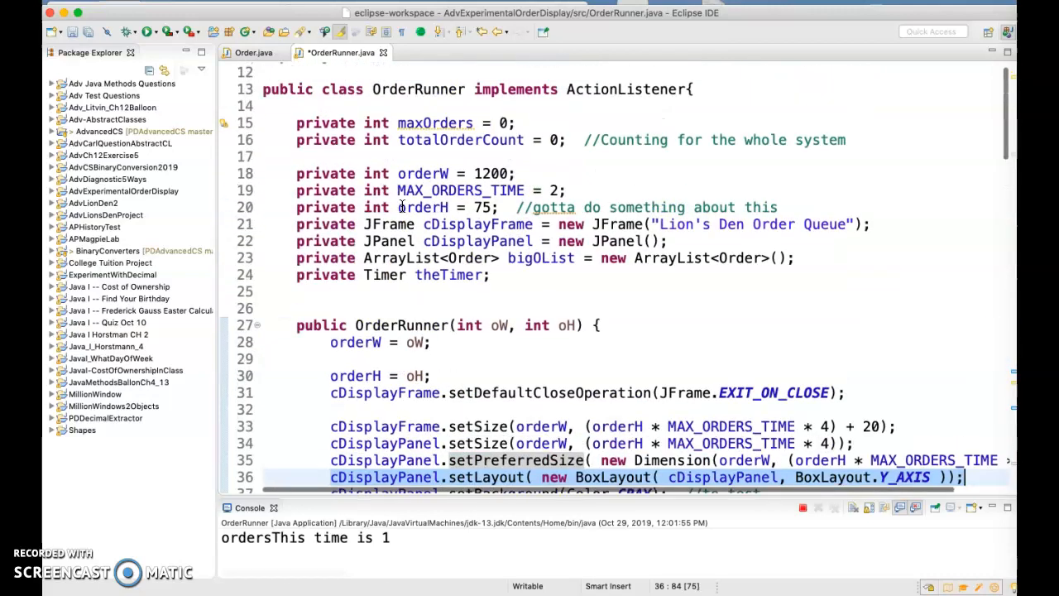
left_click(252, 52)
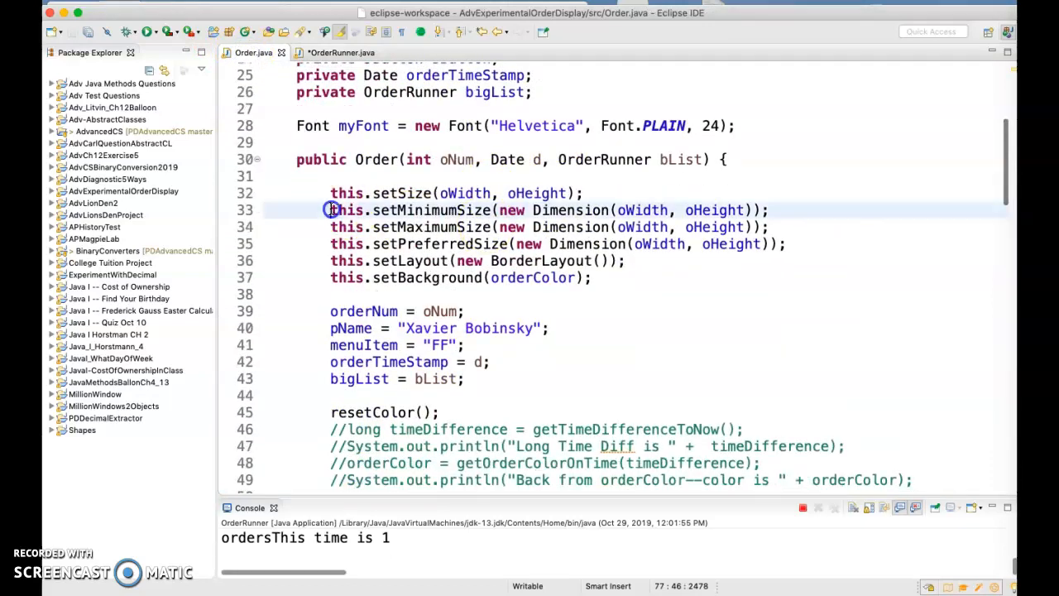
left_click_drag(330, 210, 805, 243)
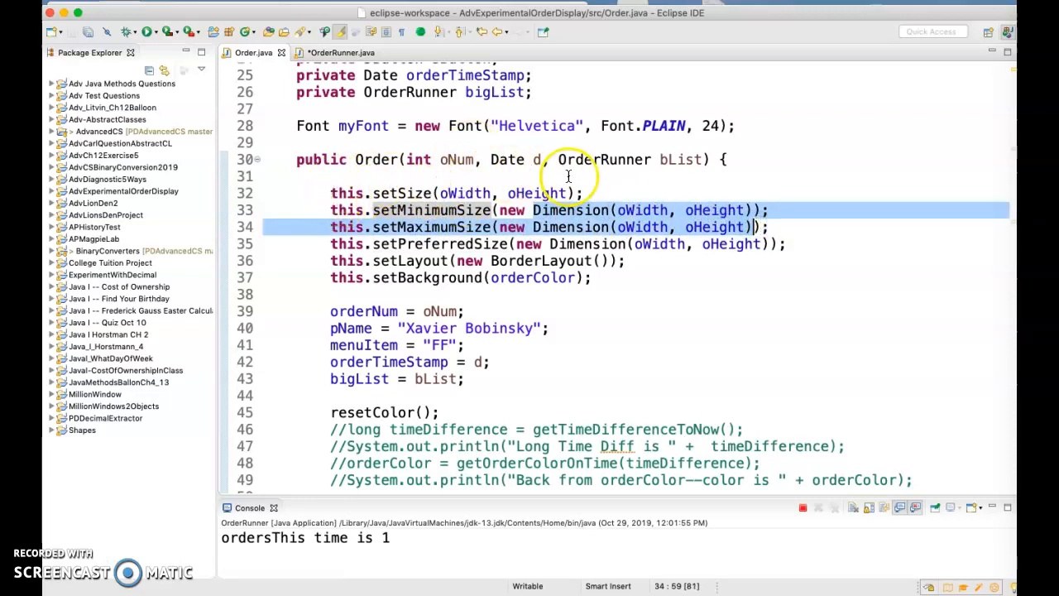
mouse_move(731, 314)
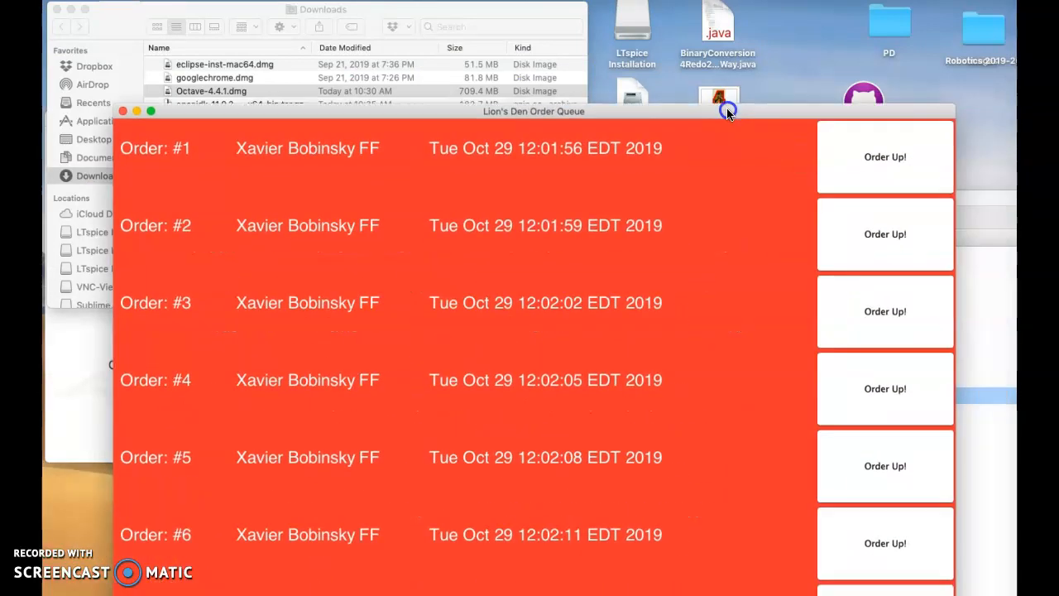
mouse_move(790, 116)
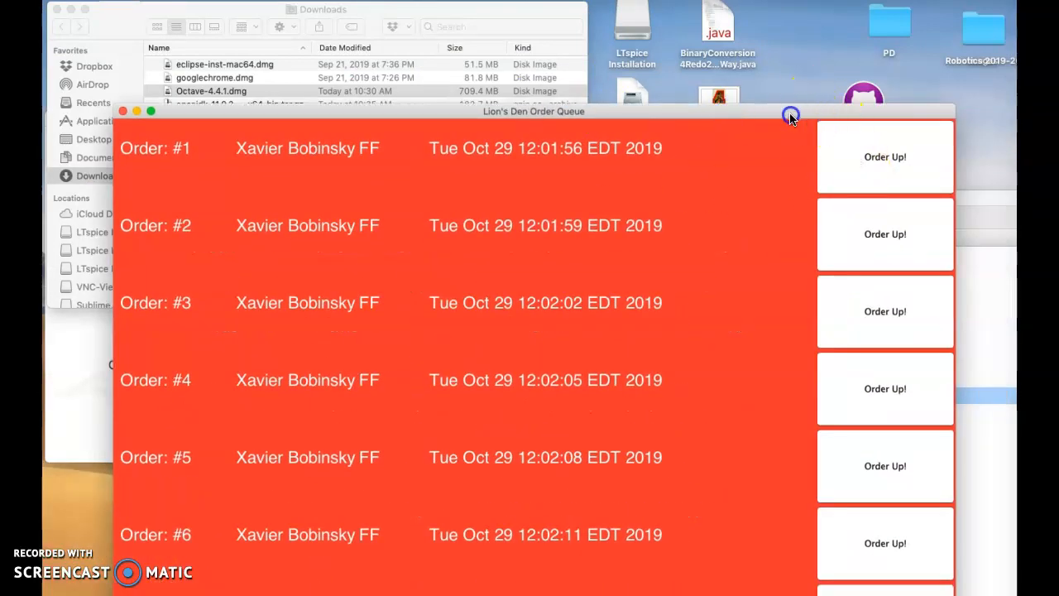
left_click(726, 23)
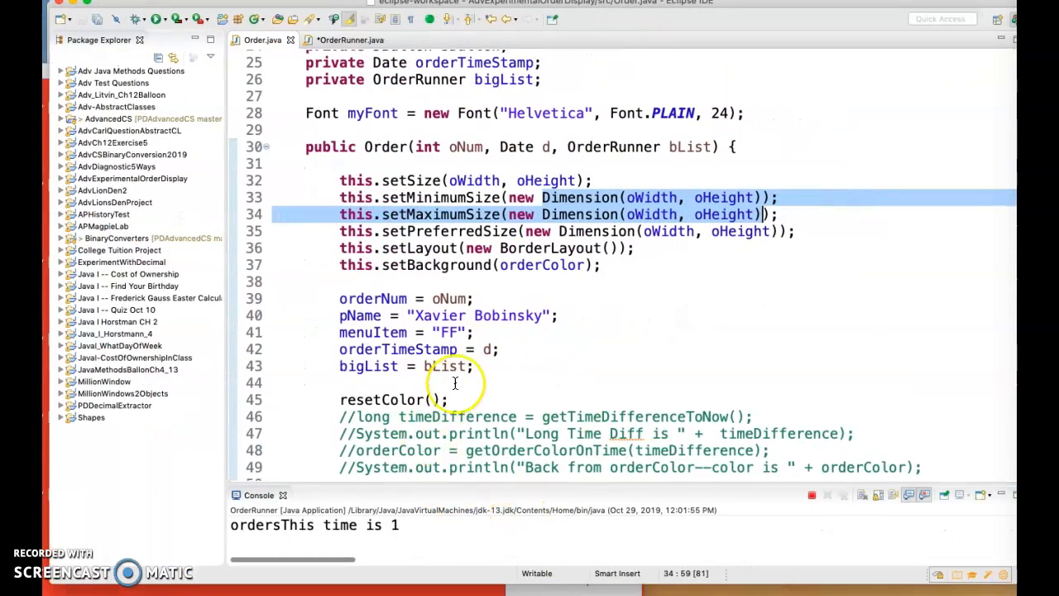
scroll("down", 3)
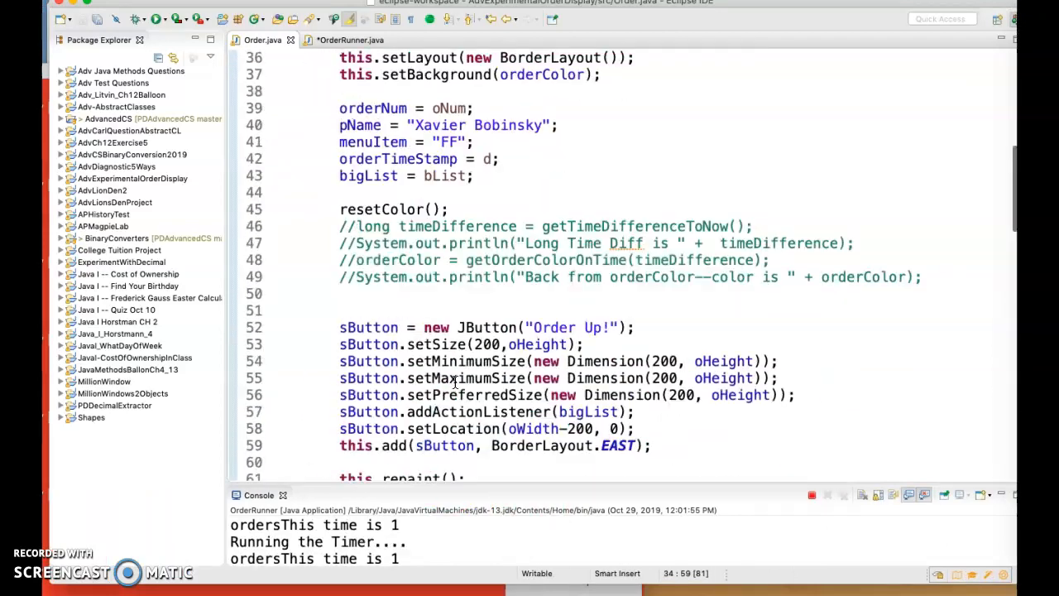
scroll("up", 3)
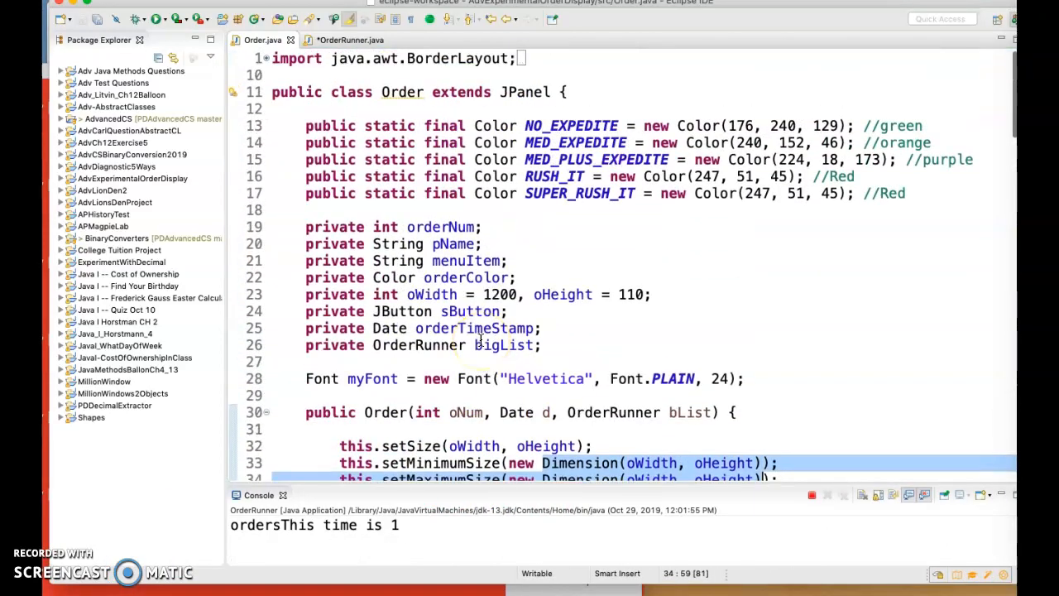
scroll("down", 3)
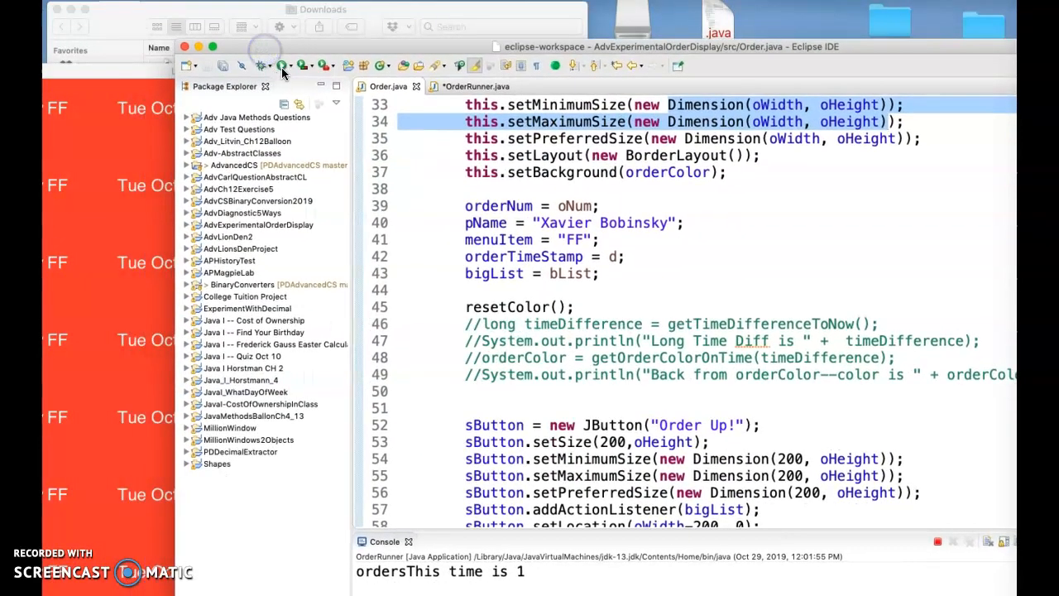
Save OrderRunner.java and relaunch, showing six orders in red, purple, orange and green
left_click(282, 65)
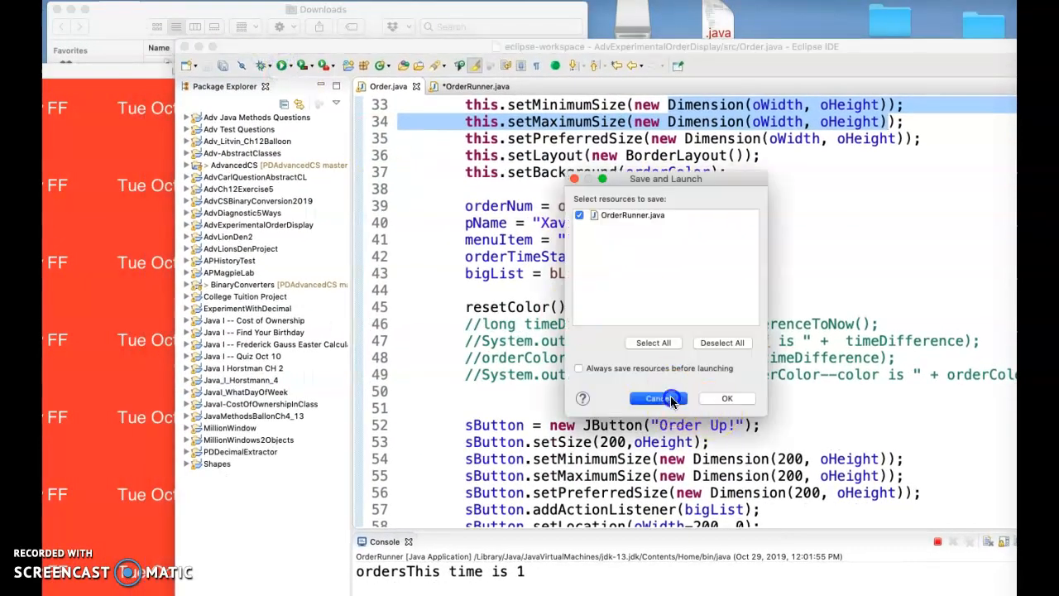
left_click(657, 398)
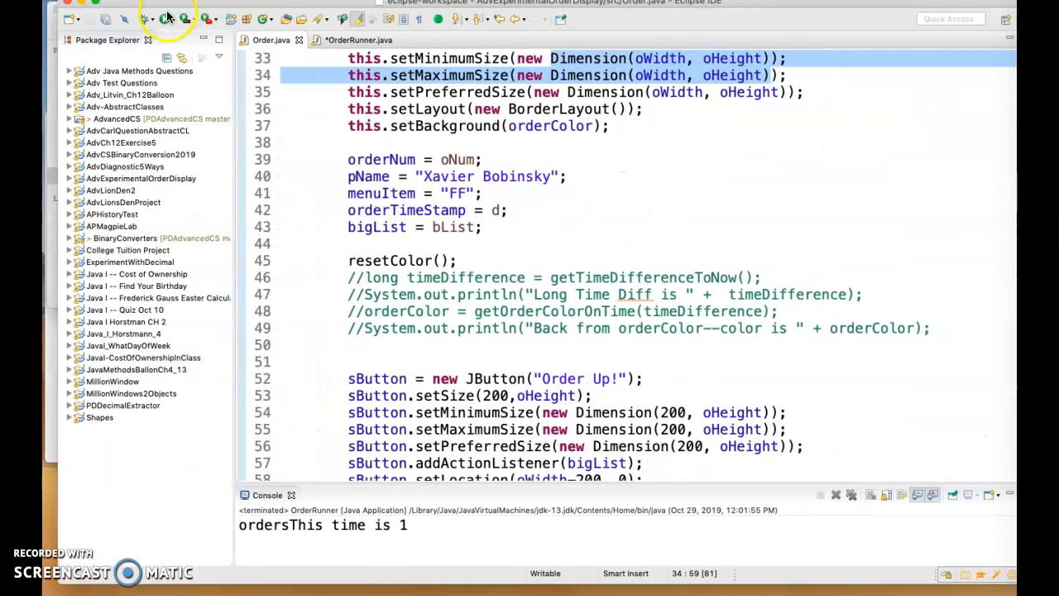
left_click(165, 18)
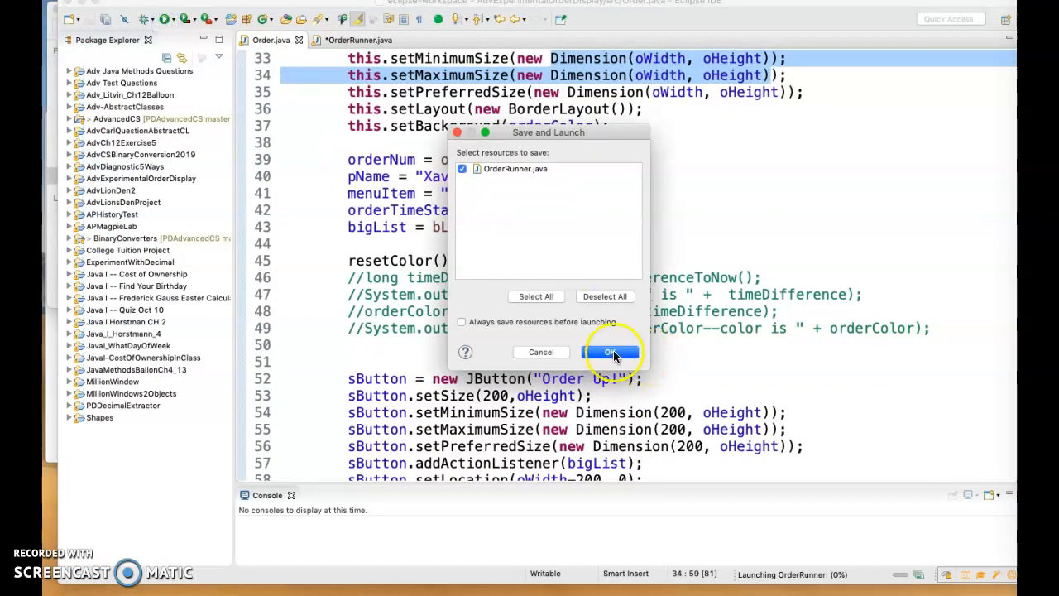
left_click(610, 352)
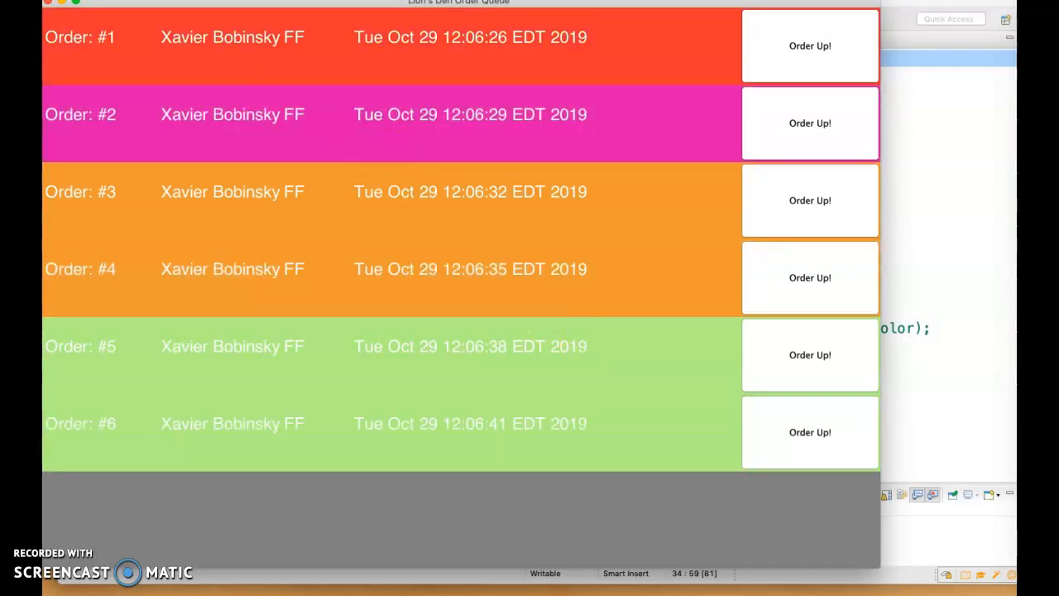
Quit OrderRunner from its application menu once seven orders appear
left_click(62, 2)
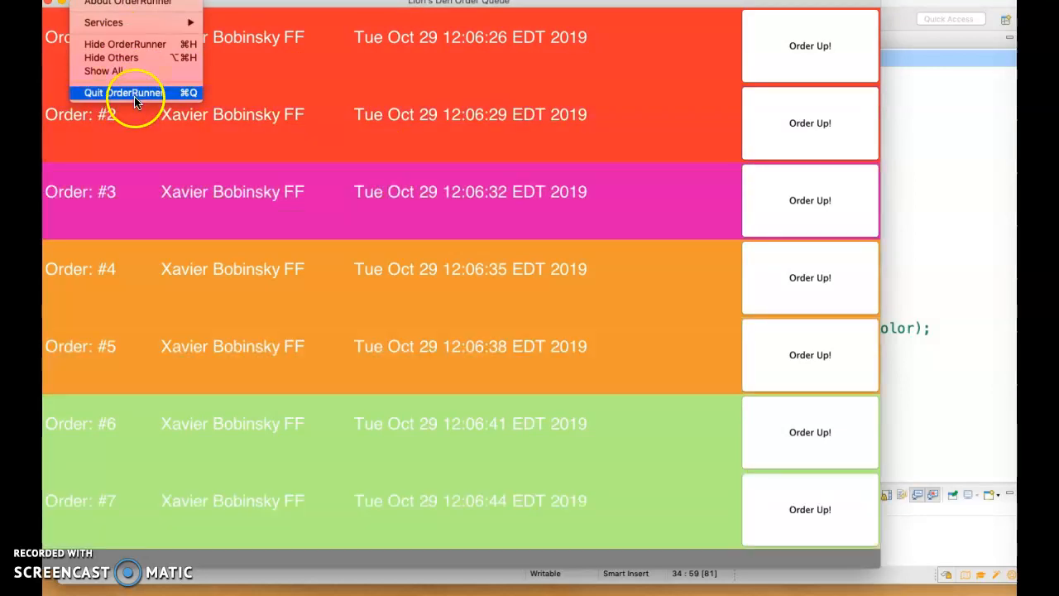
left_click(124, 92)
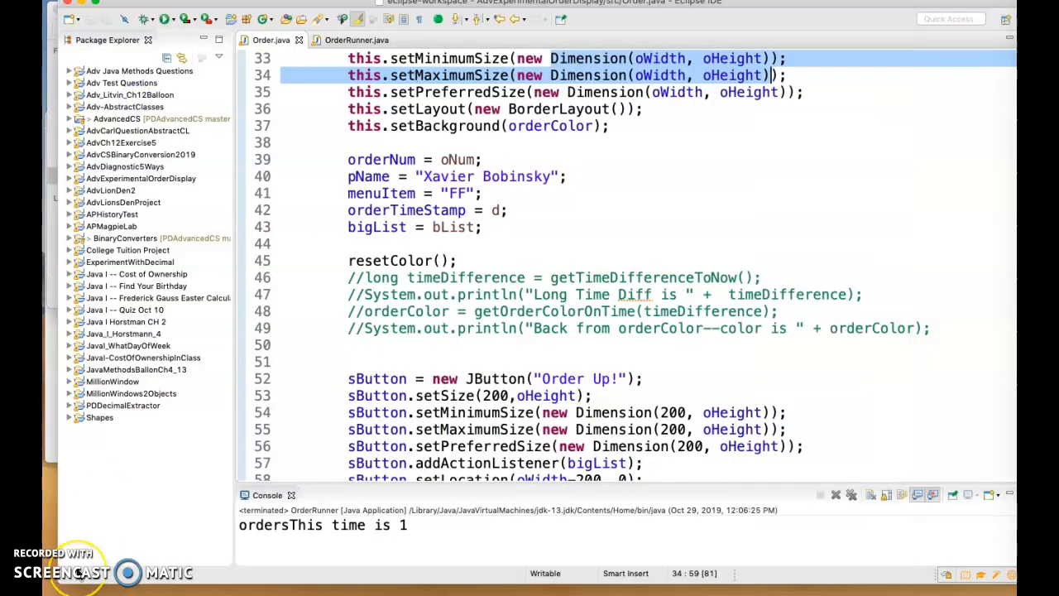